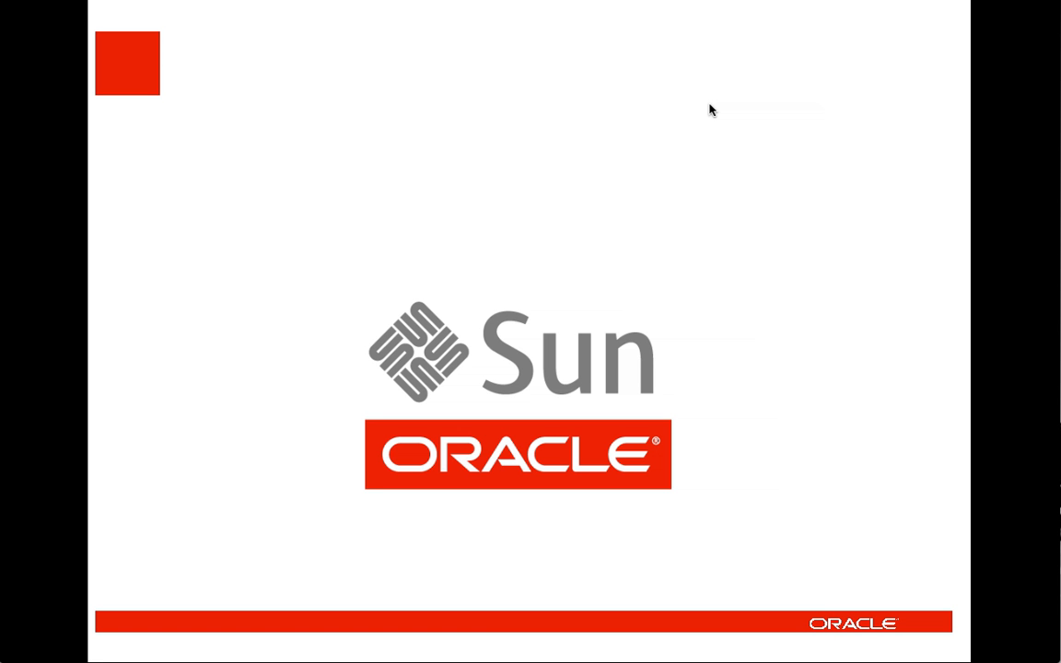
mouse_move(993, 167)
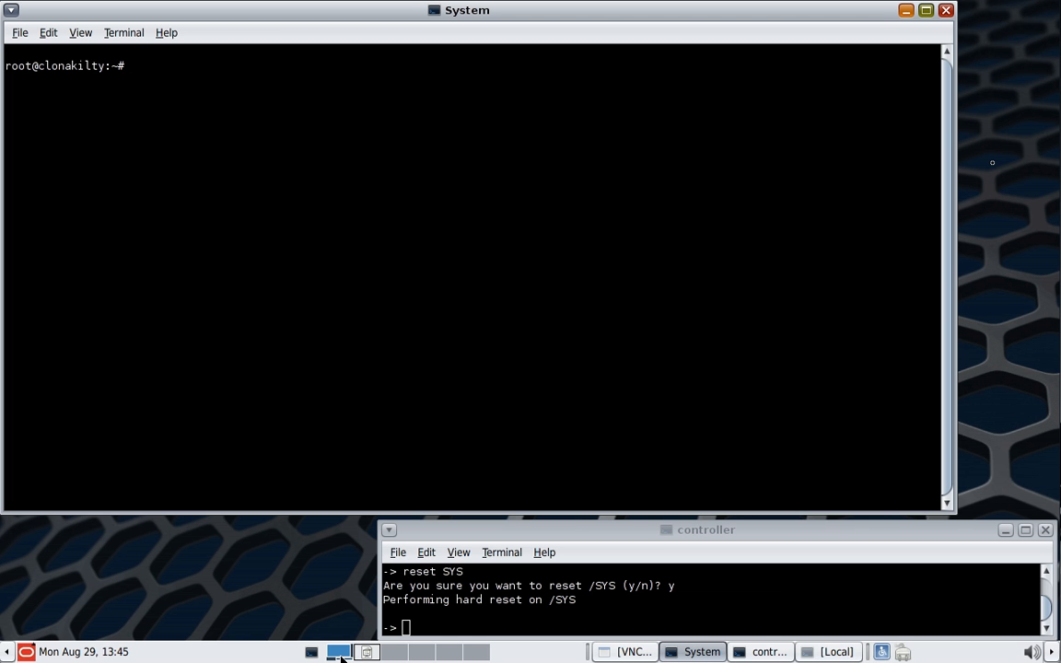
mouse_move(613, 194)
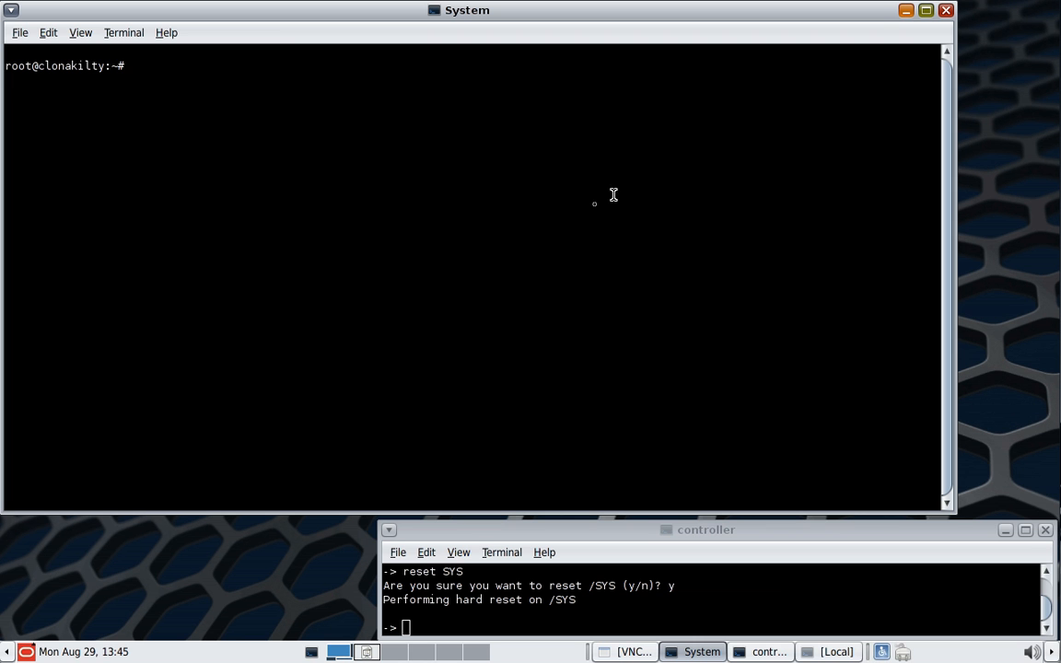
- Identify the server as a Sun Fire X4270 M2 via prtdiag, then display beadm usage
type("prtdiag |grep System")
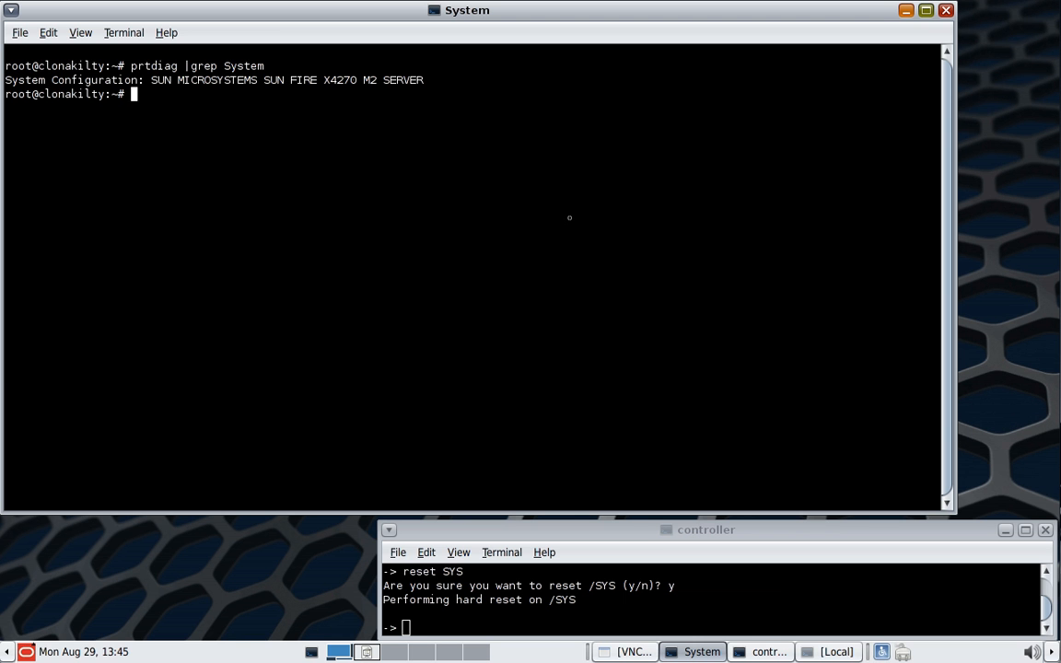
type("beadm")
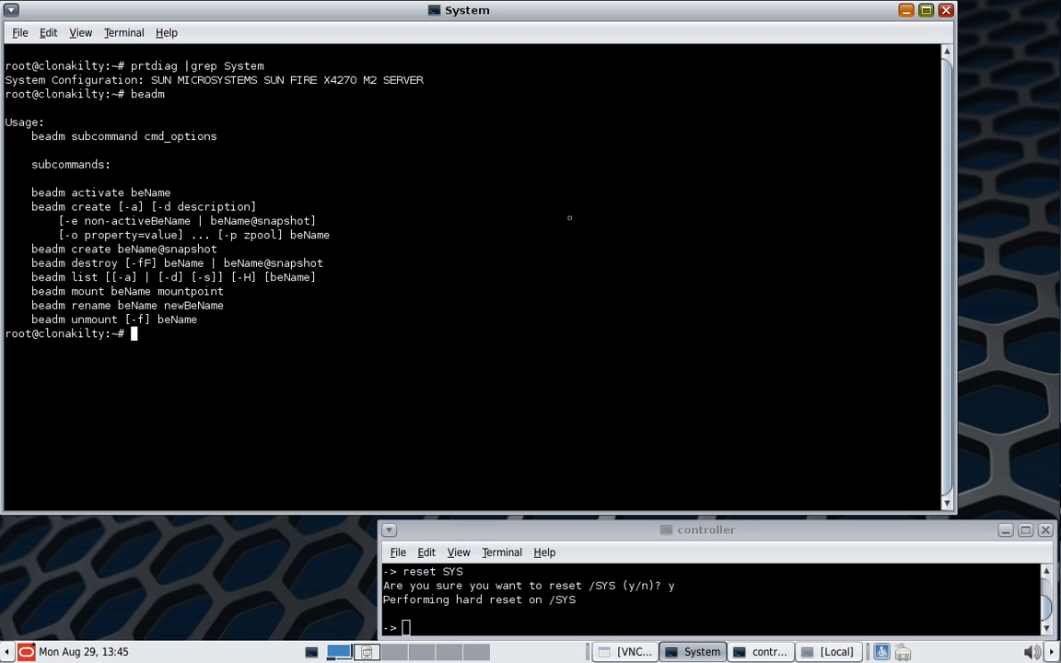
- List the six boot environments with beadm list, showing snv_173 active at /
type("beadm")
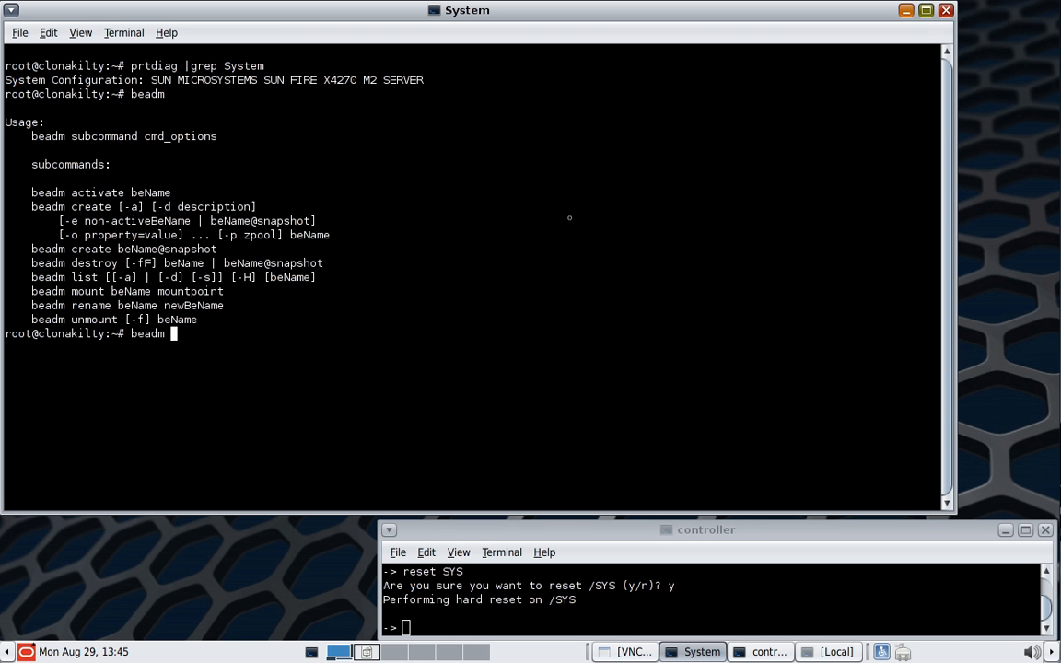
type("list")
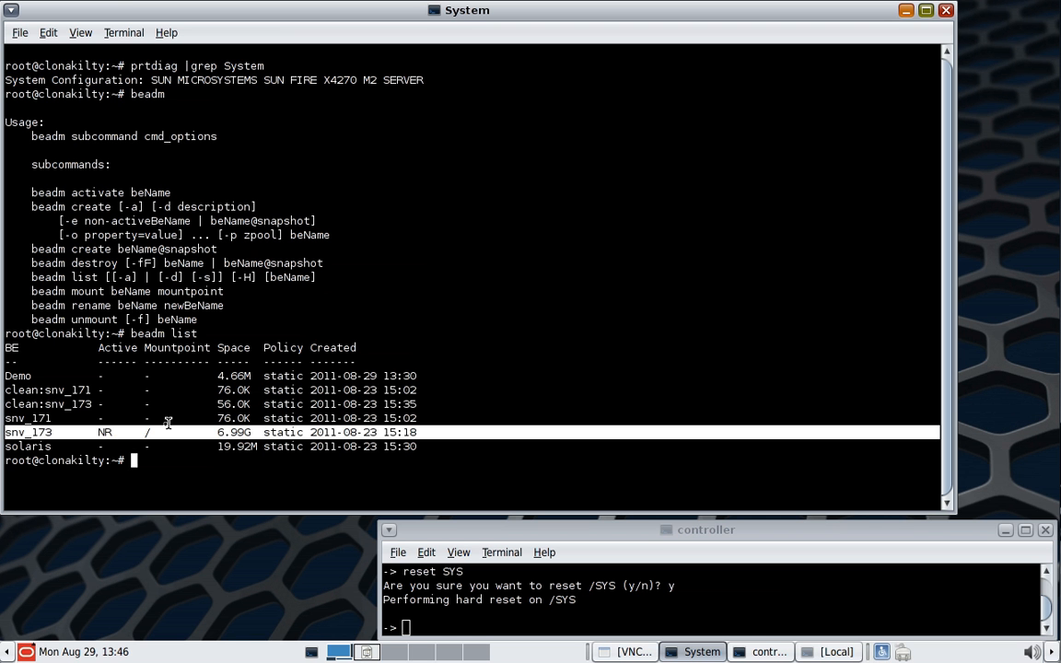
mouse_move(148, 432)
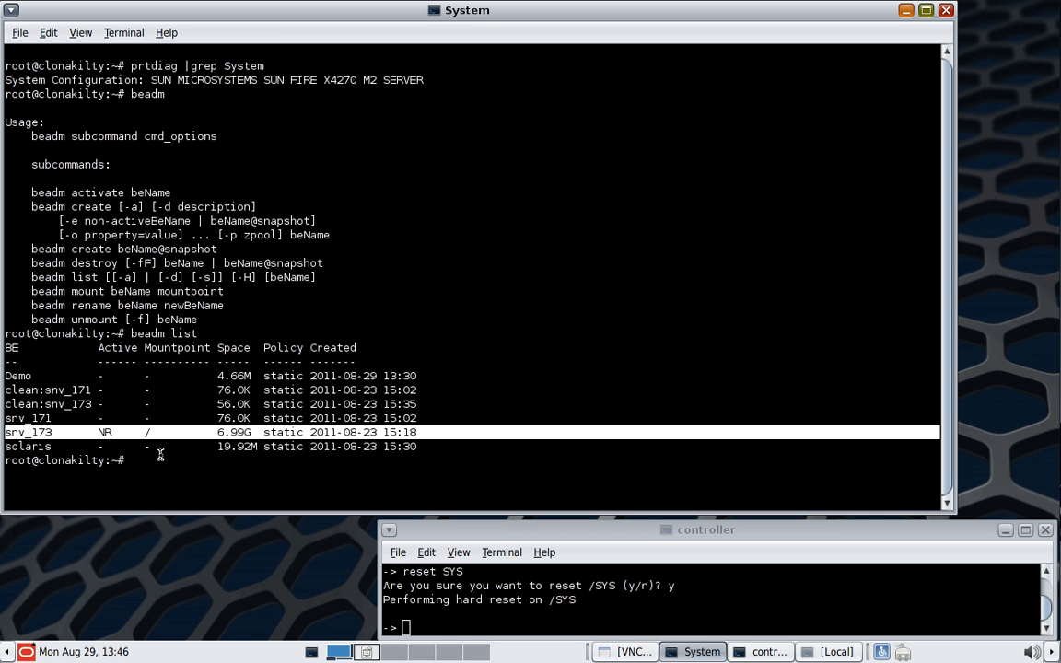
type("beadm")
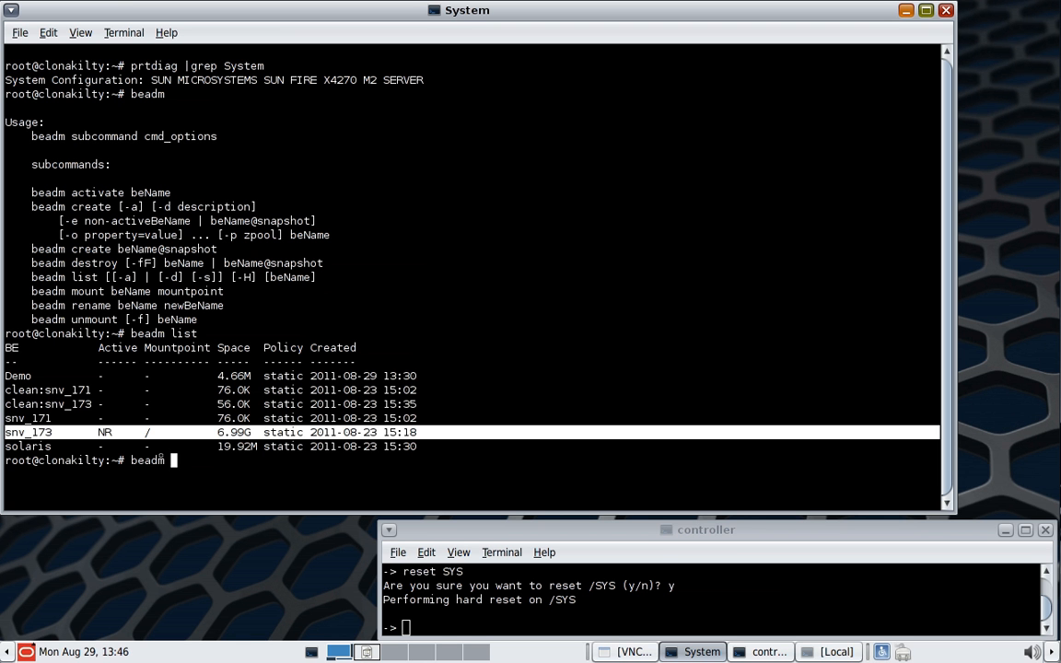
- Create the Test1 boot environment and list the seven environments
type("crea")
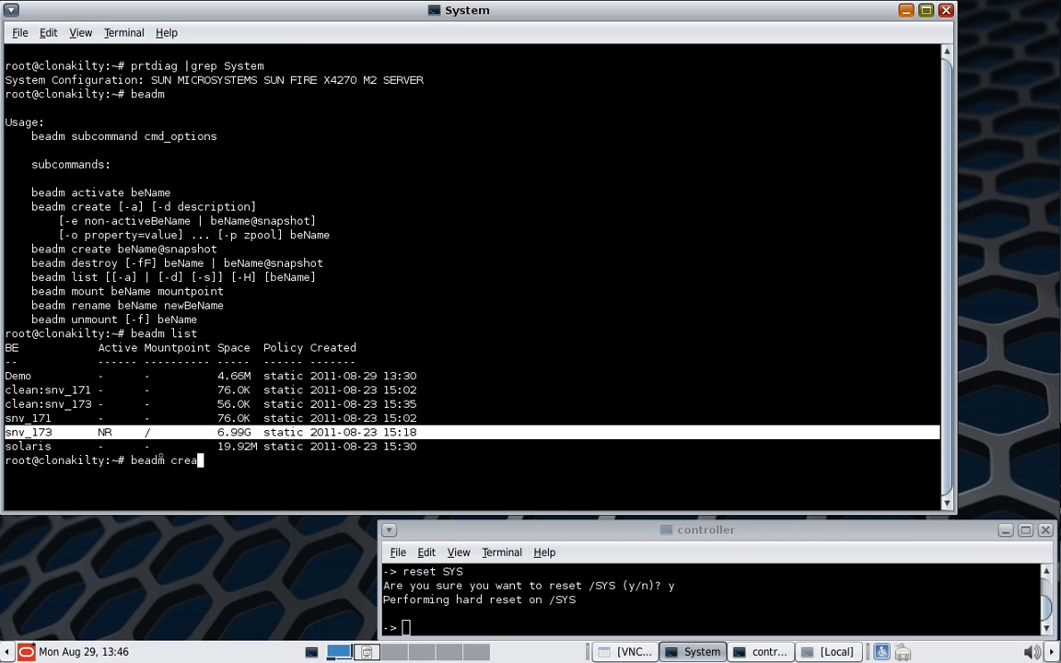
type("te")
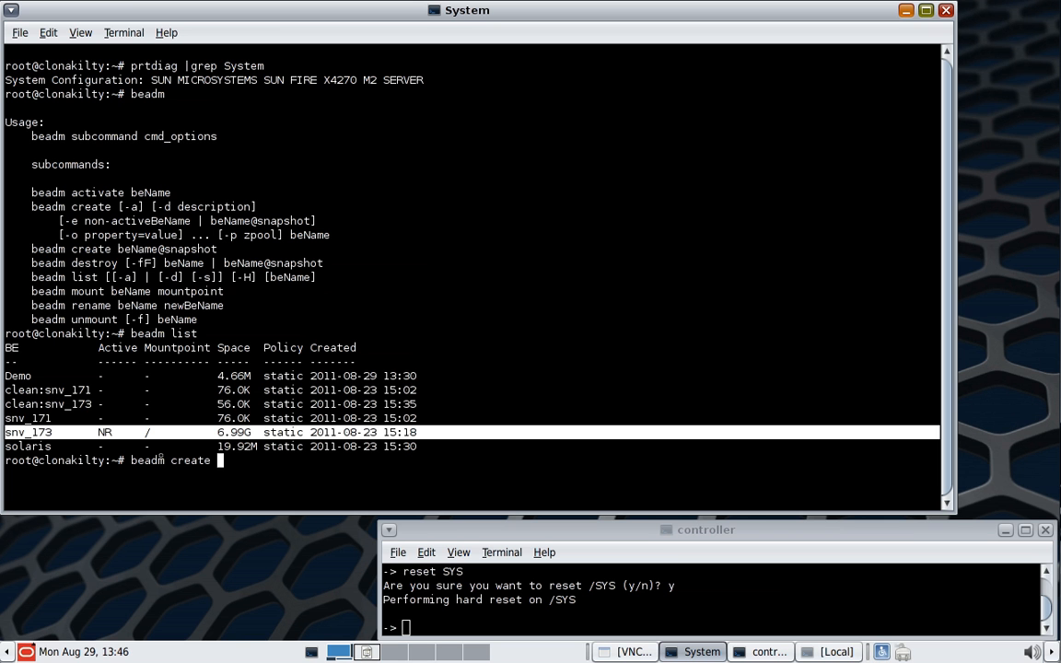
type("Test")
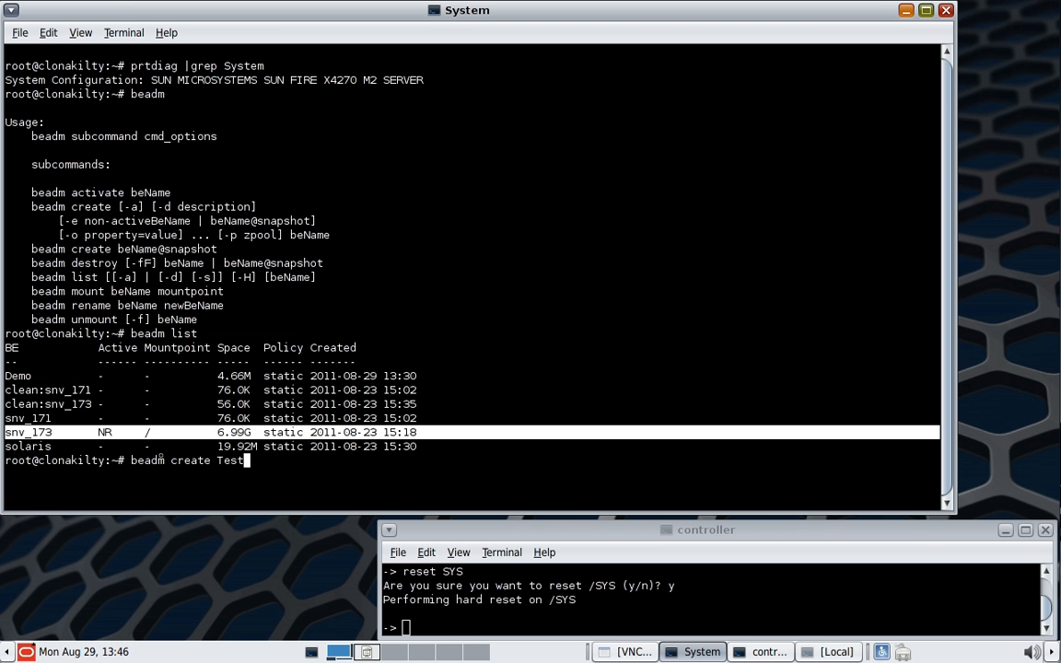
type("1")
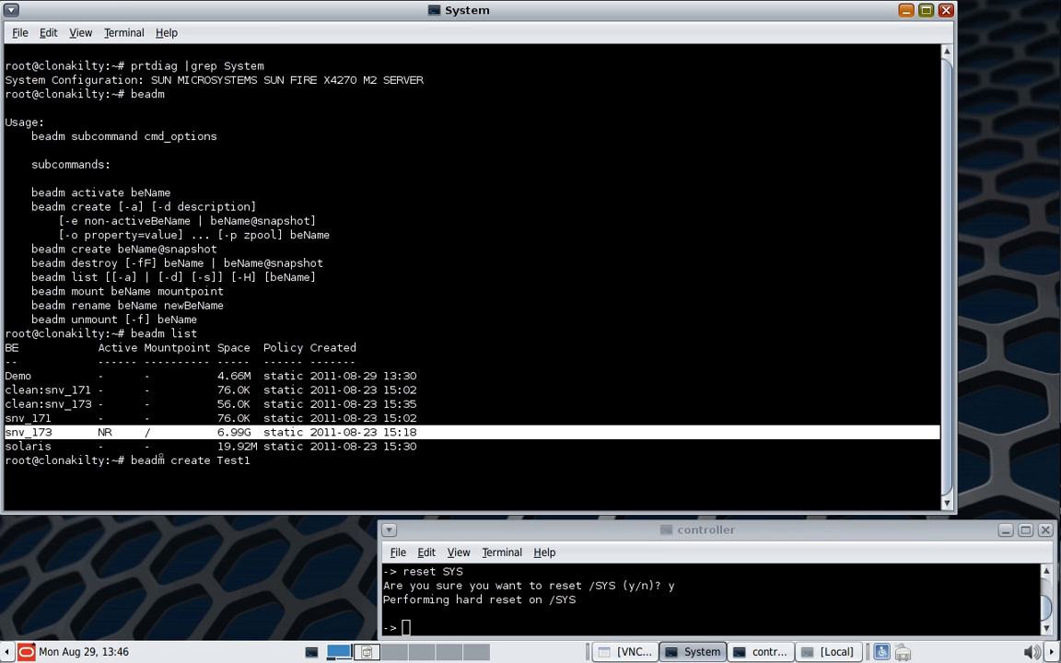
key("Return")
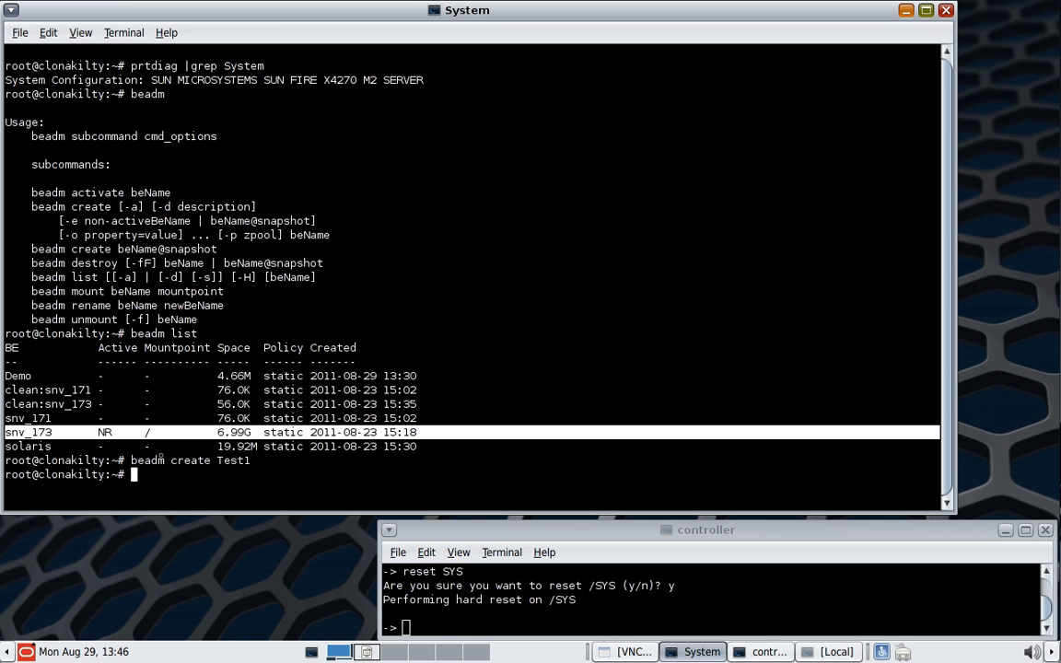
type("beadm list")
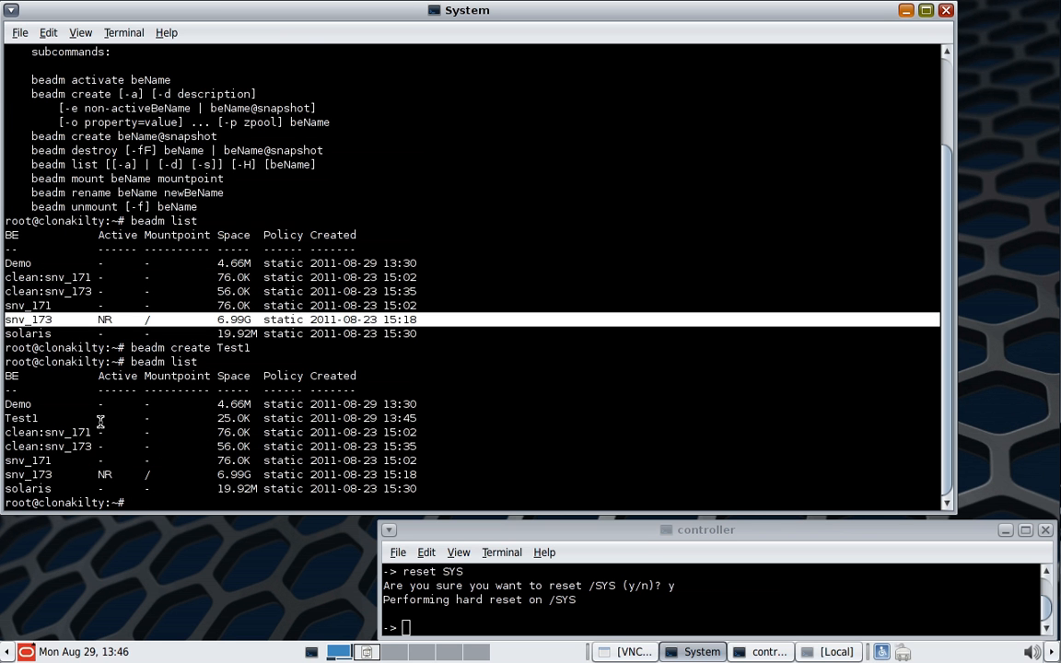
mouse_move(193, 424)
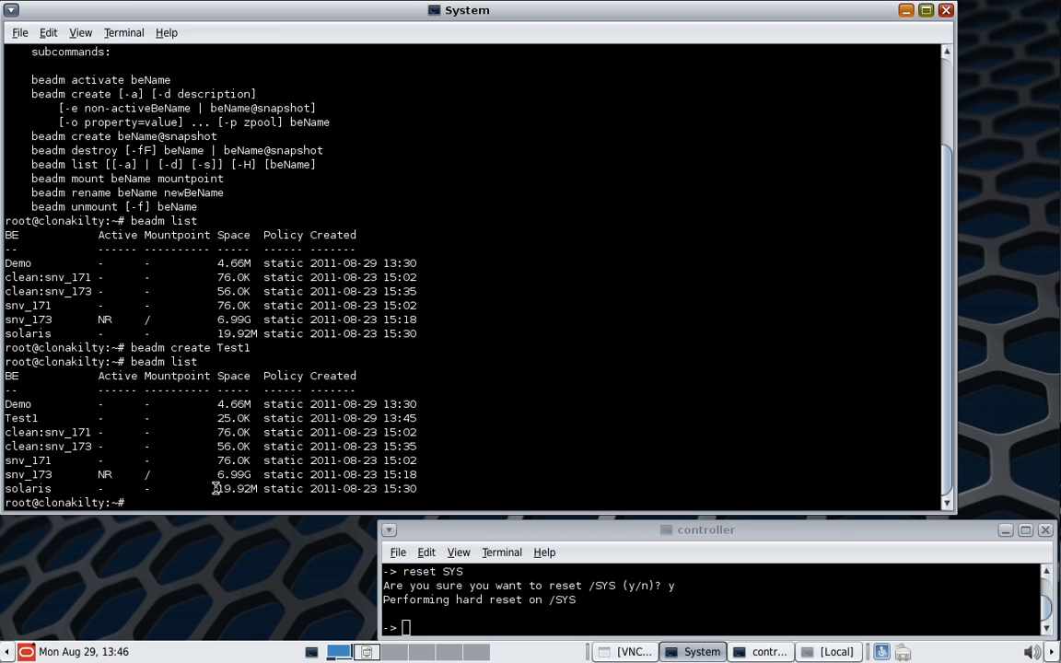
- Reboot the server into the Test1 boot environment with reboot -e Test1
type("rebbot -")
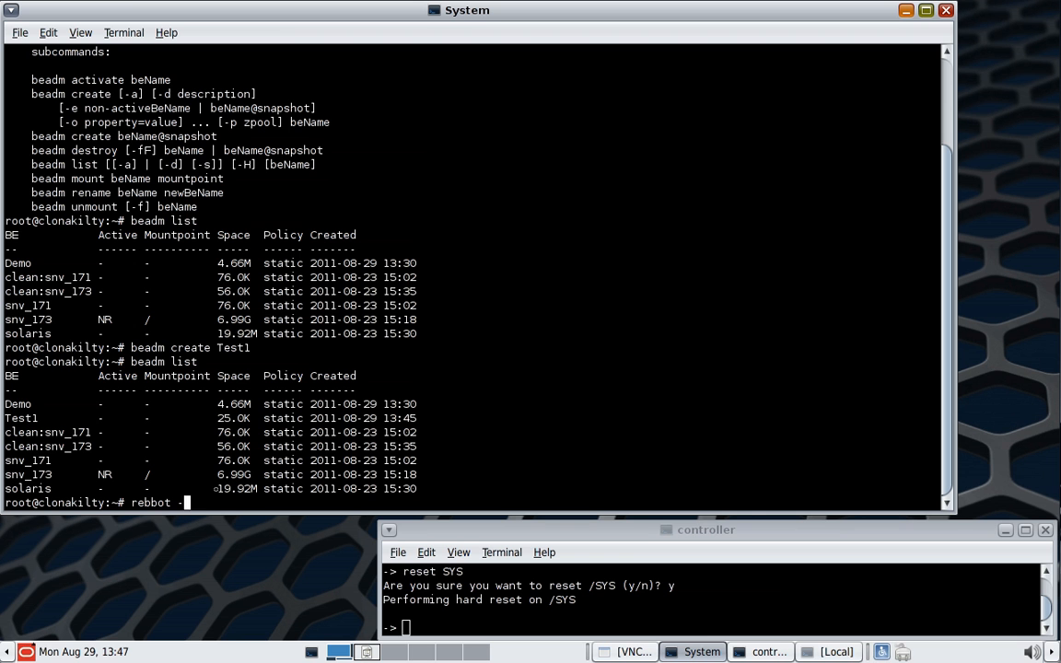
key("BackSpace")
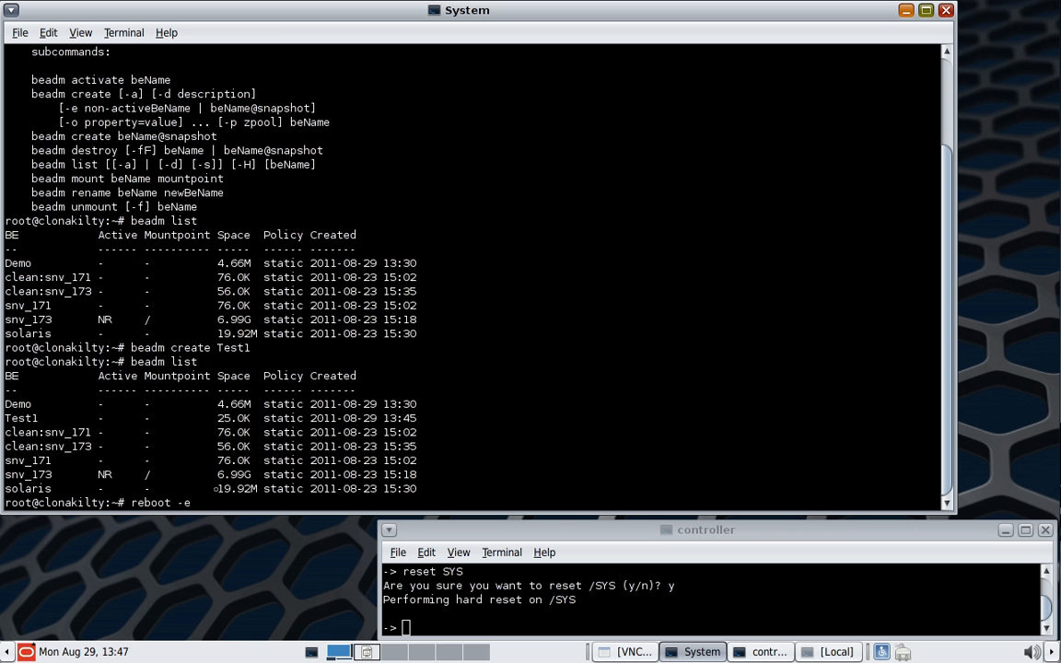
type("Test1")
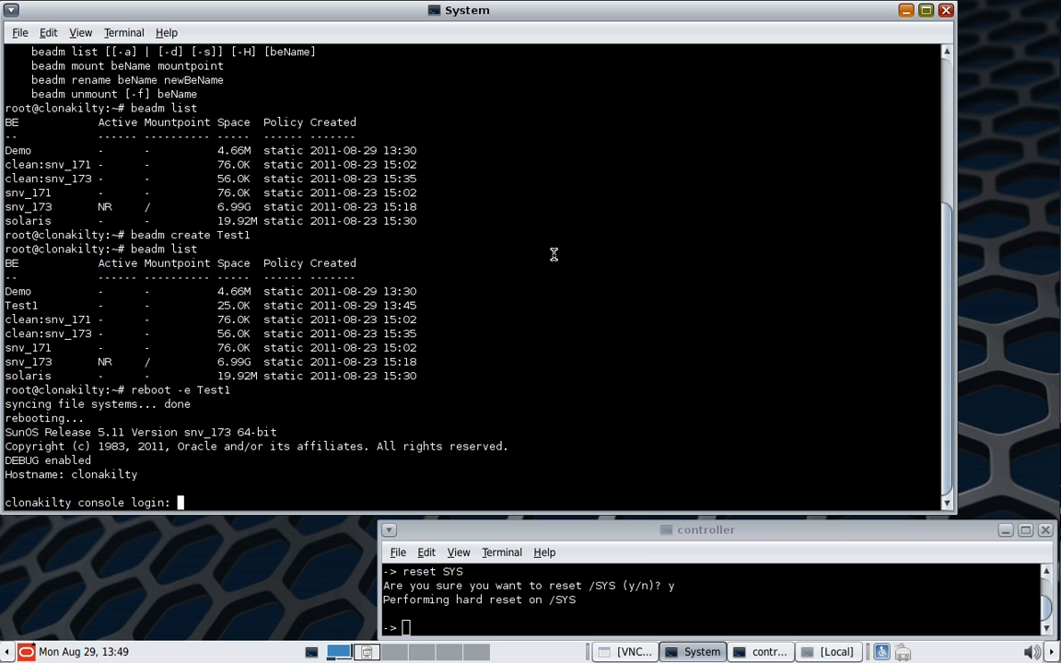
- Log in as root and list boot environments, confirming Test1 is running at /
type("root")
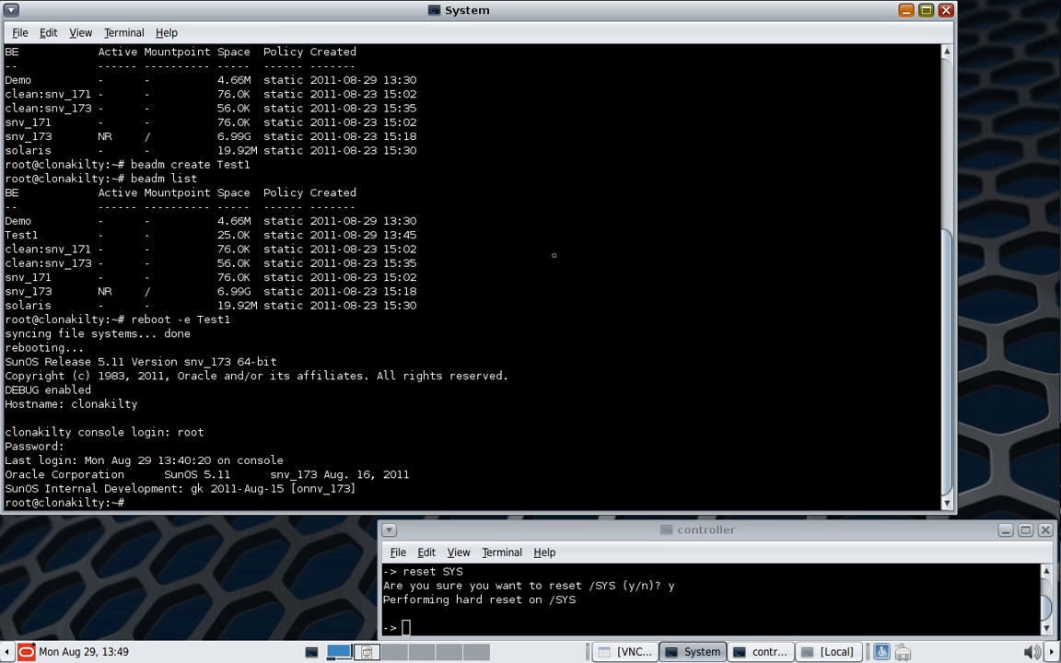
type("beadm list")
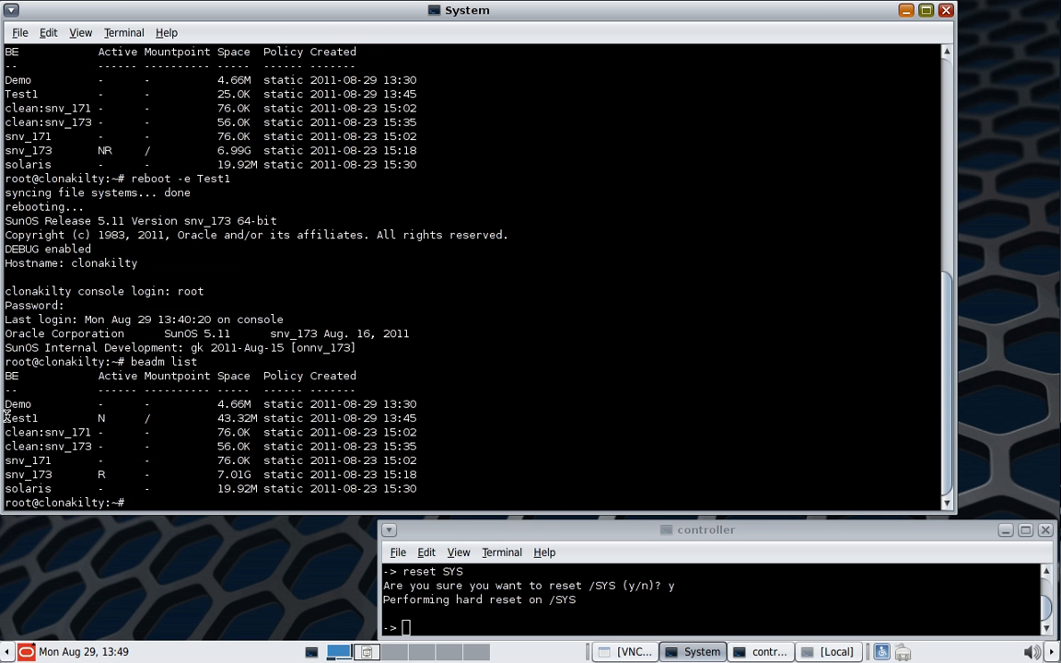
mouse_move(62, 468)
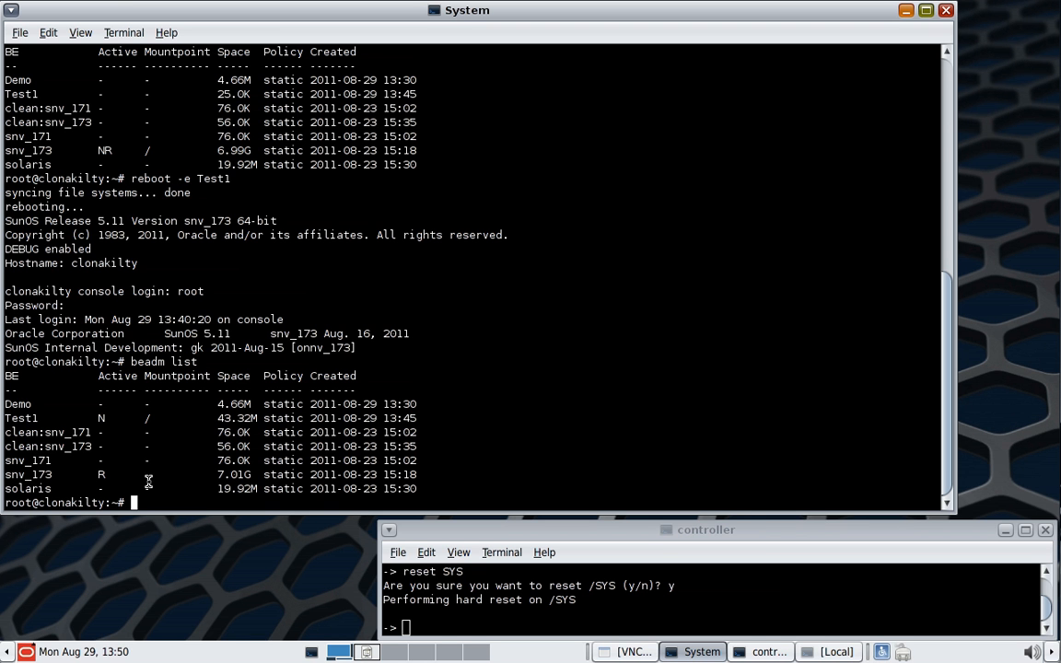
- Delete /etc with rm -rf and list NFS services via svcs -a | grep nfs
type("rm -")
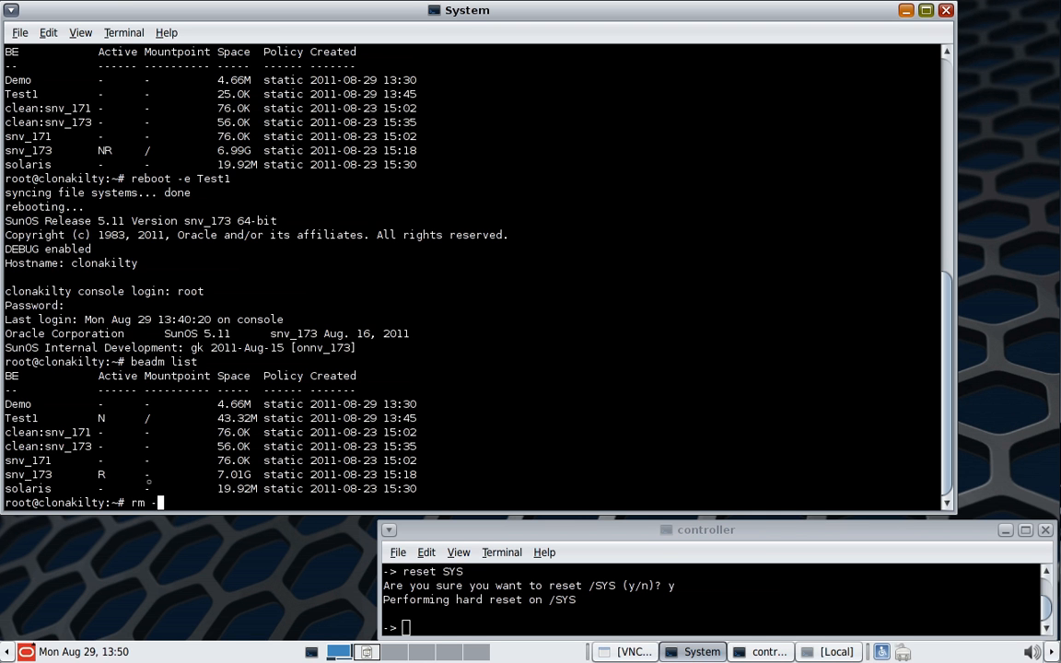
type("rf /etc")
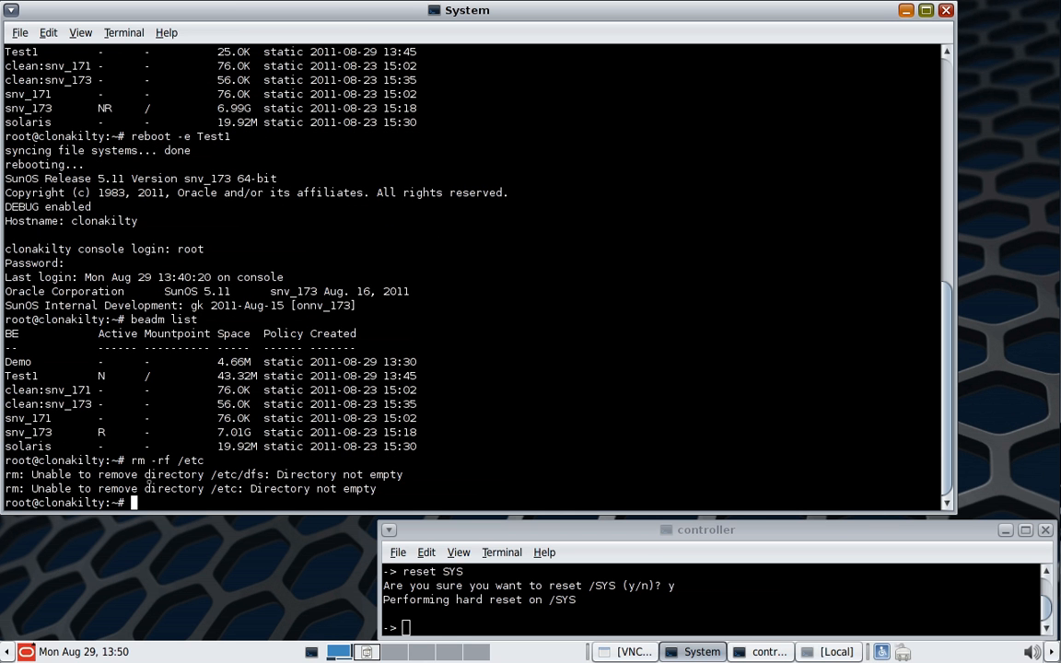
type("svcs -a |")
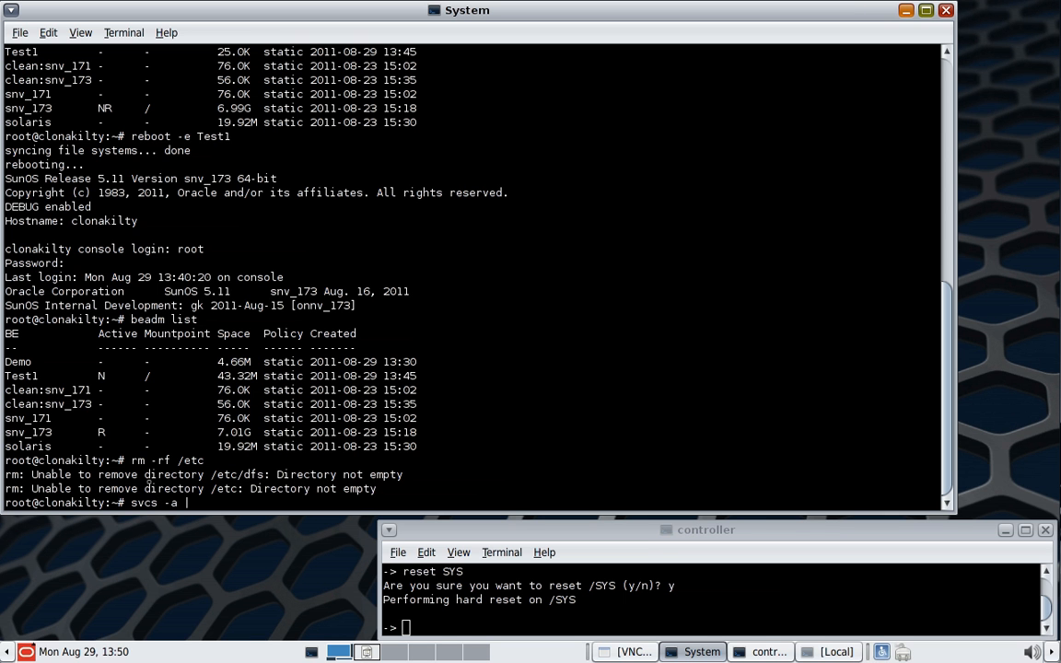
type("grep nfs")
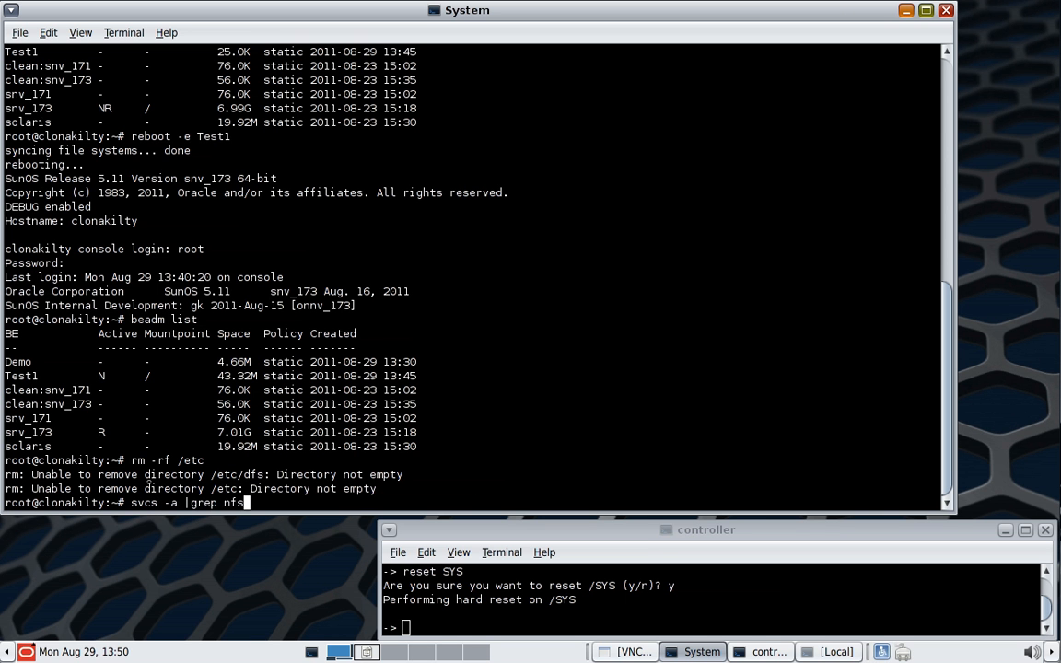
key("Return")
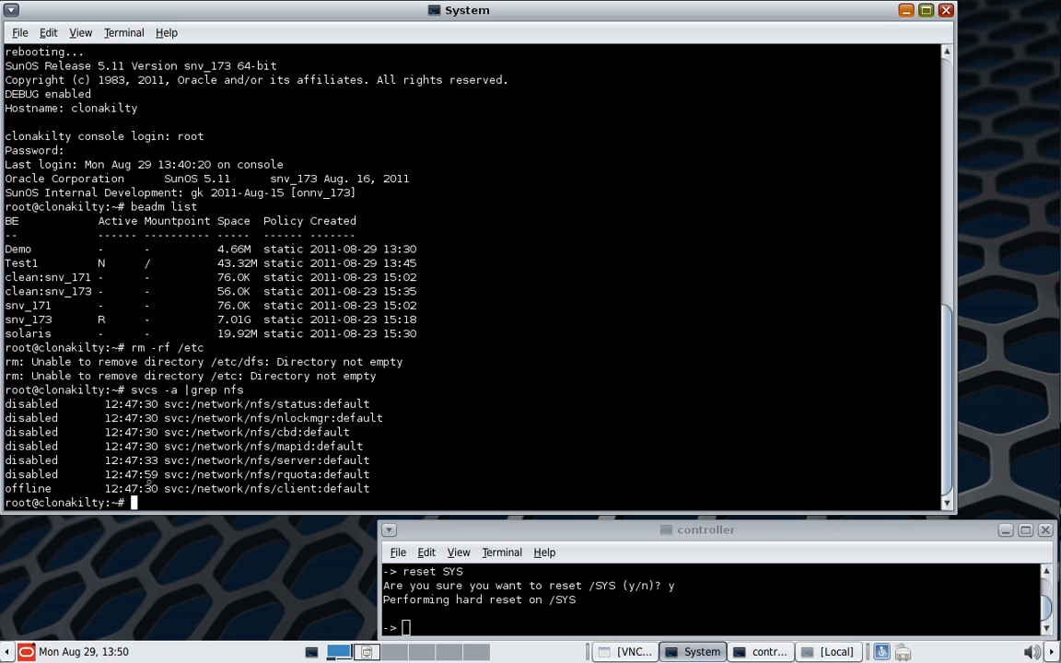
- Show svcadm usage and begin enabling svc:/network/nfs/client:default
type("svcadm")
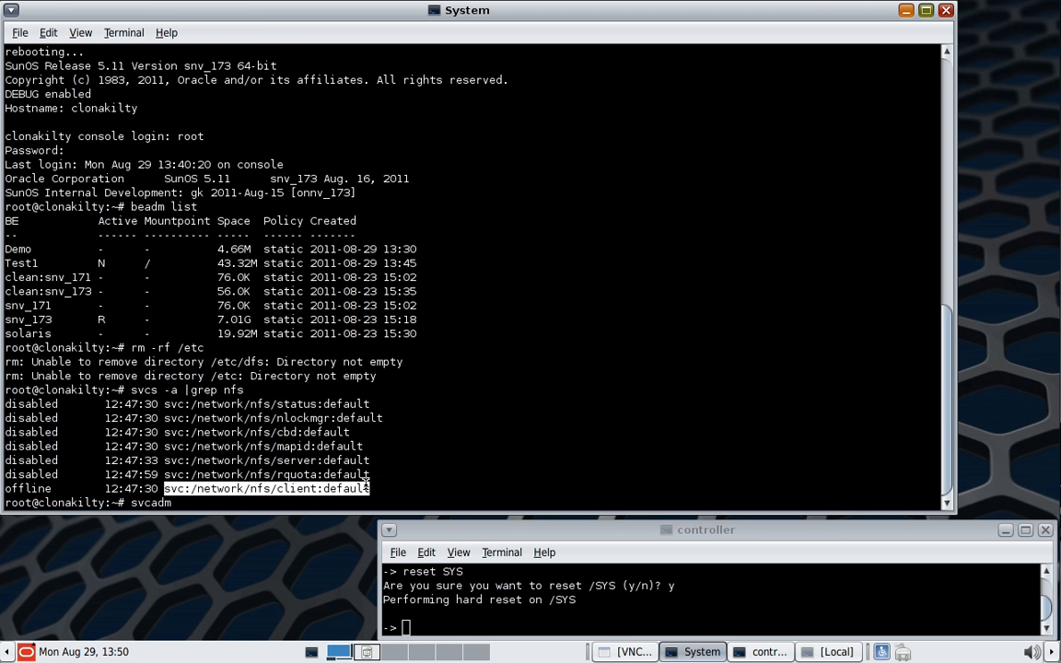
left_click(47, 32)
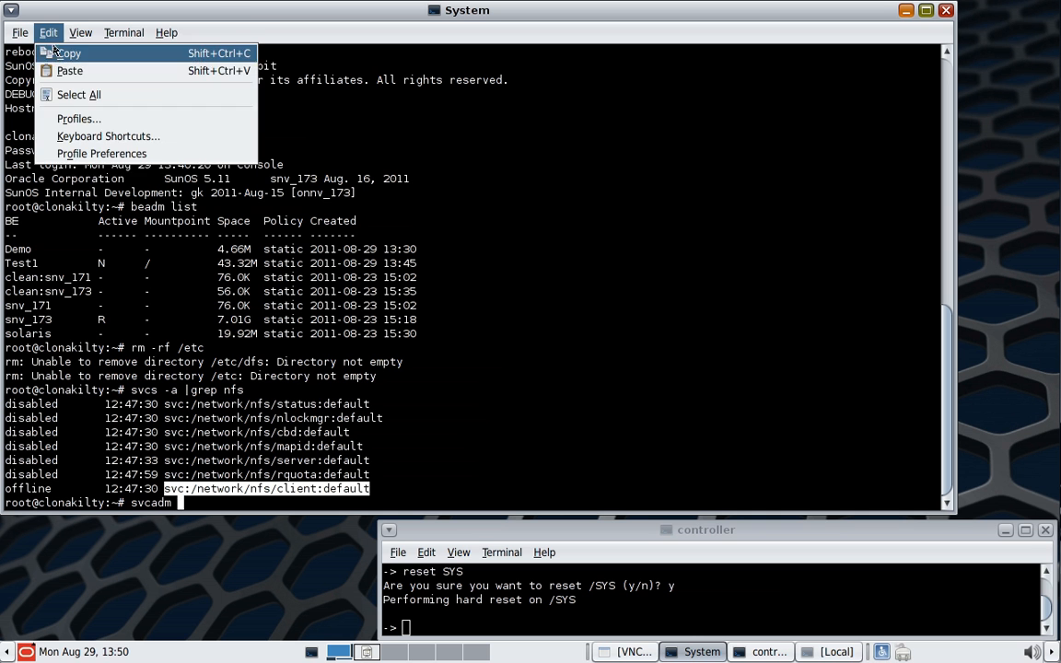
mouse_move(69, 70)
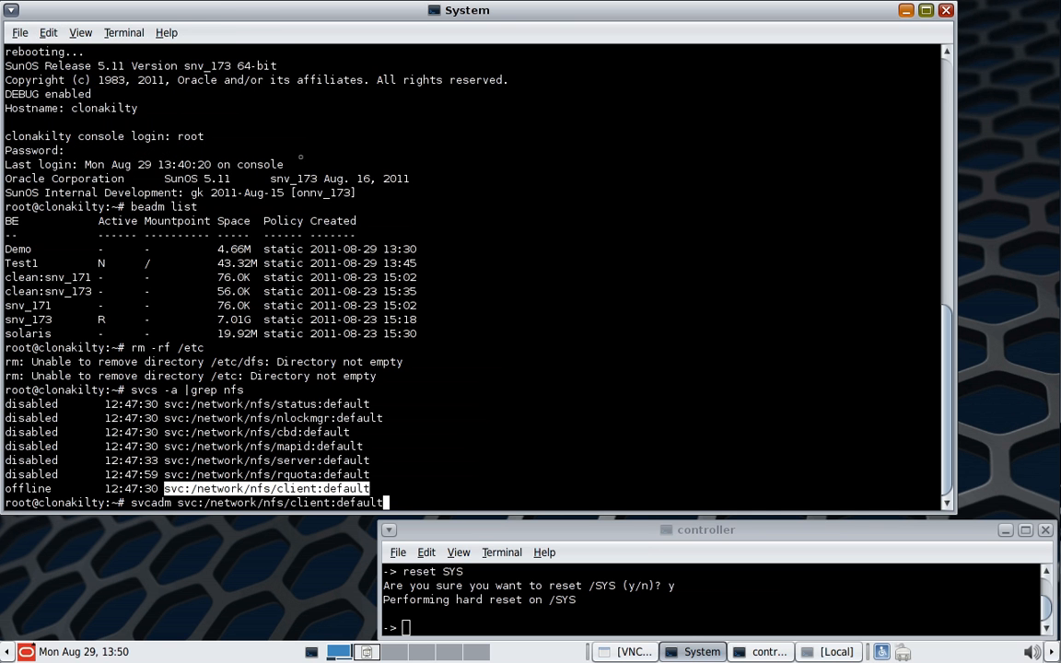
key("Return")
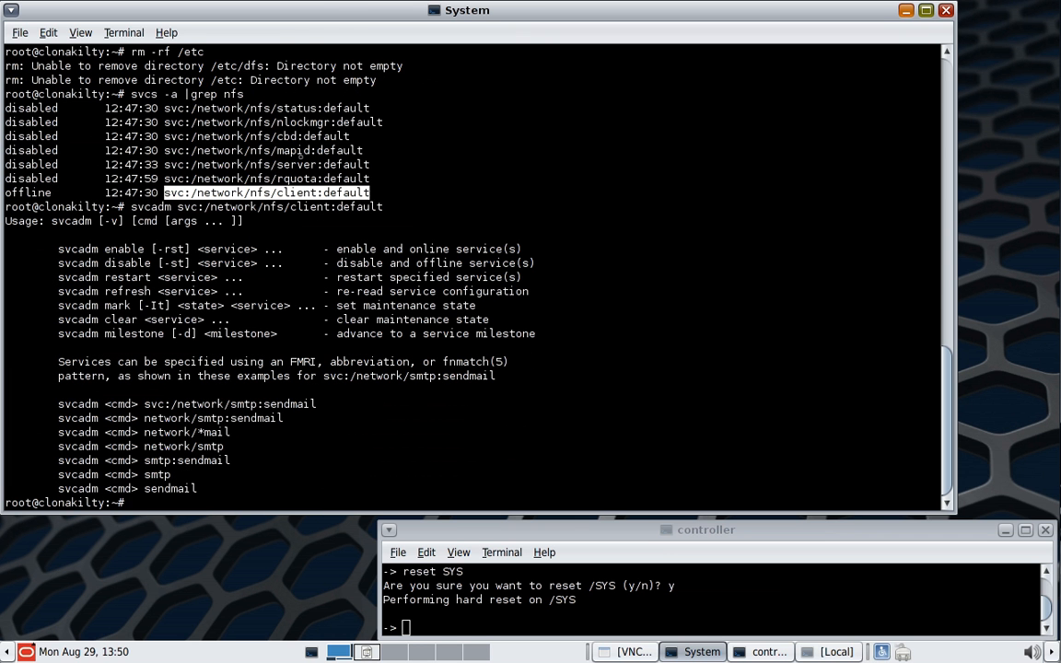
type("svcadm svc:/network/nfs/client:default")
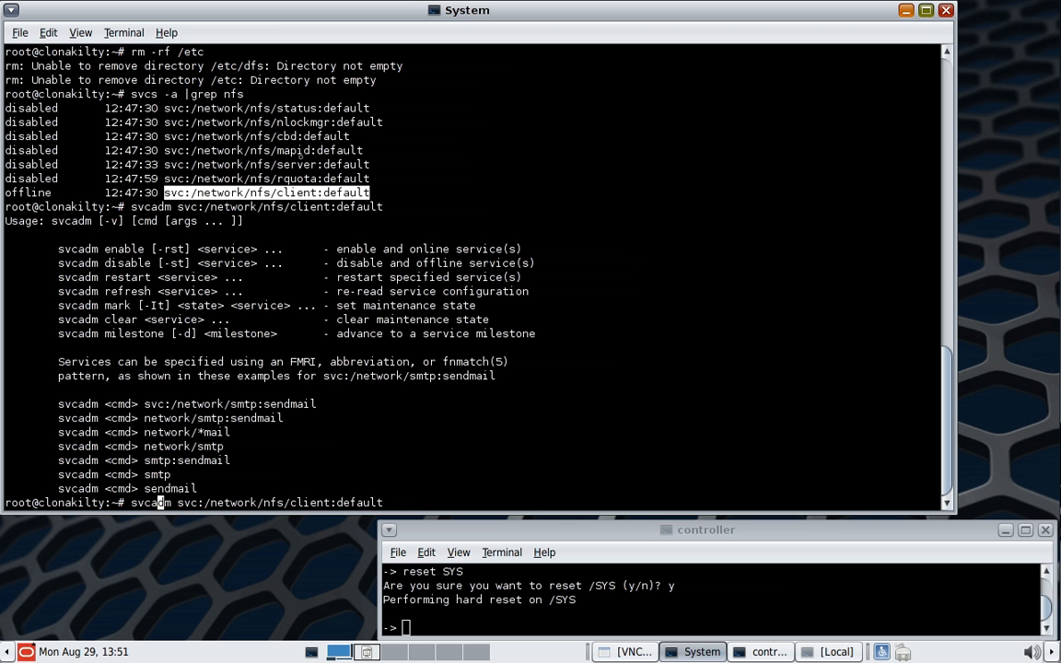
type("e")
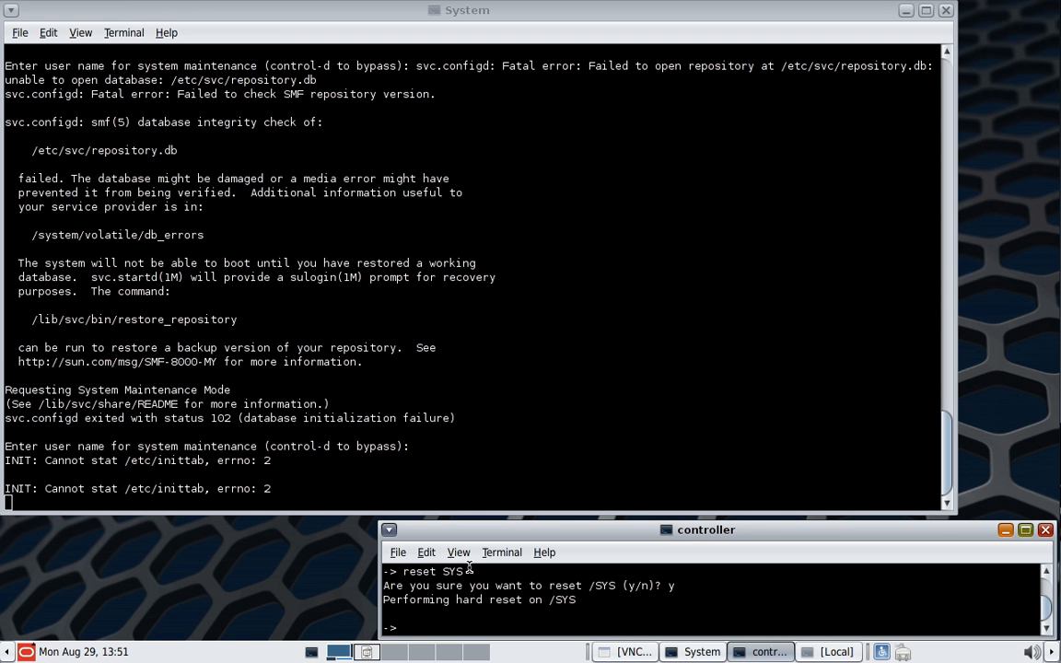
- Hard reset /SYS again with reset SYS, correcting the SYSY typo
type("r")
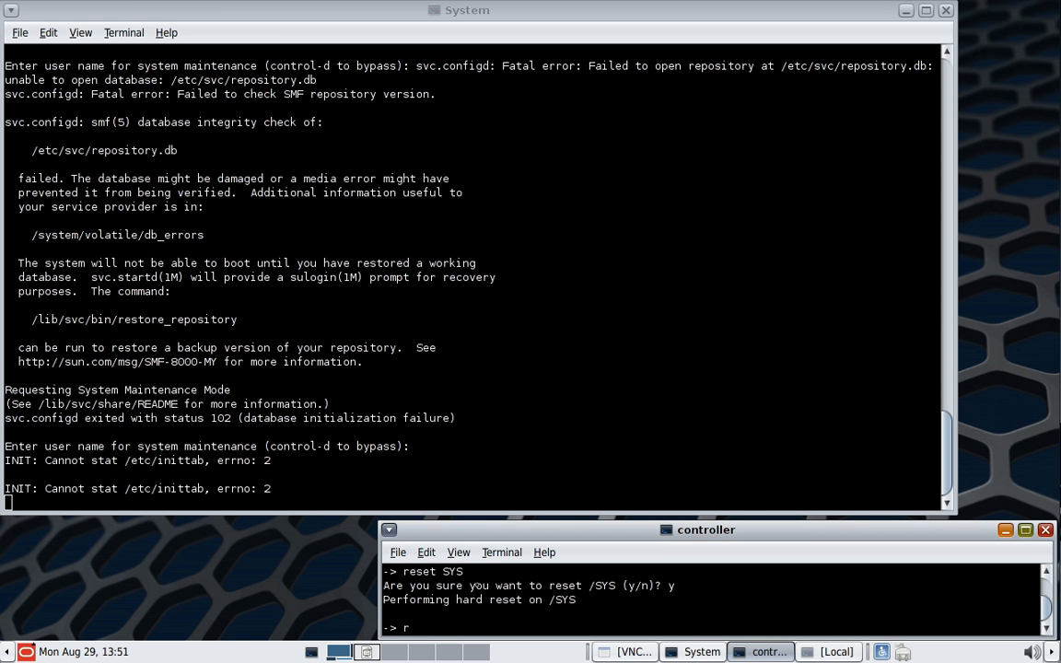
type("eset")
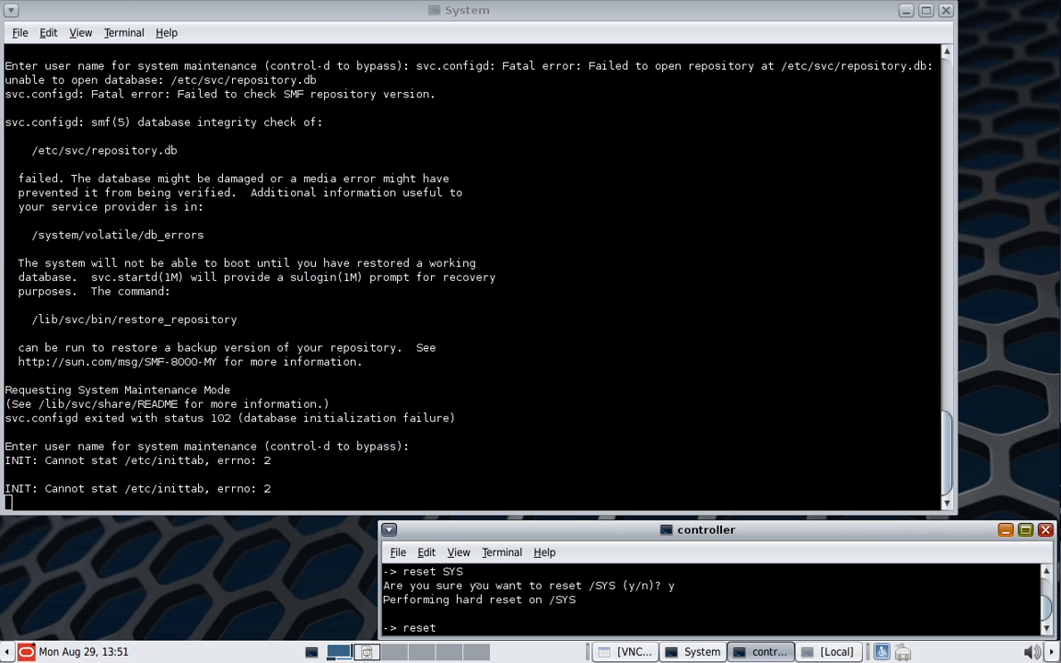
type("SYSY")
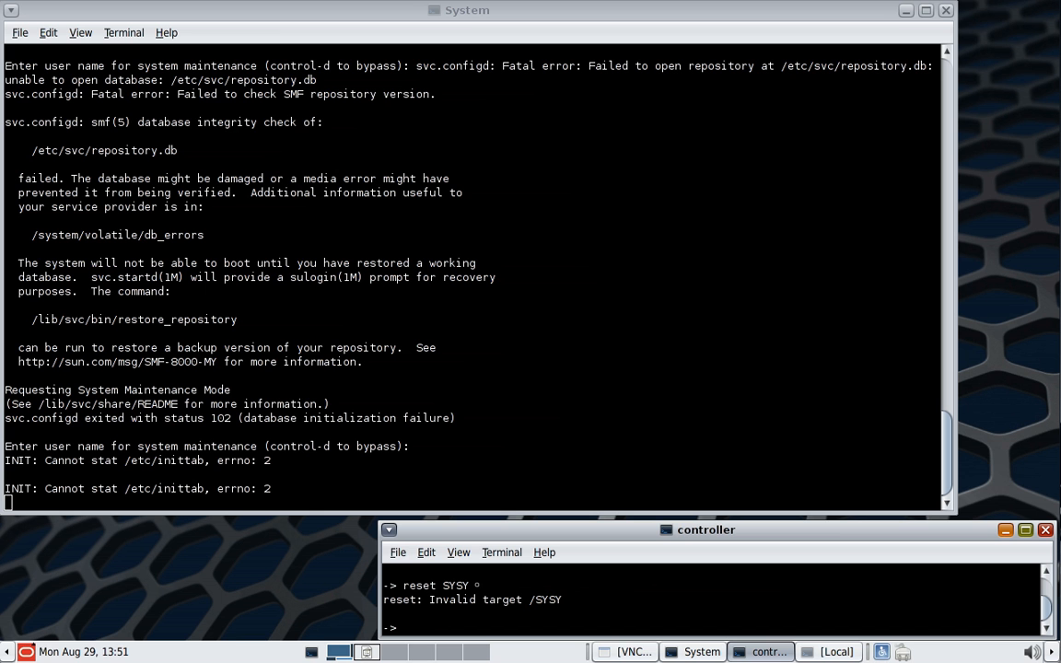
type("reset SYSY")
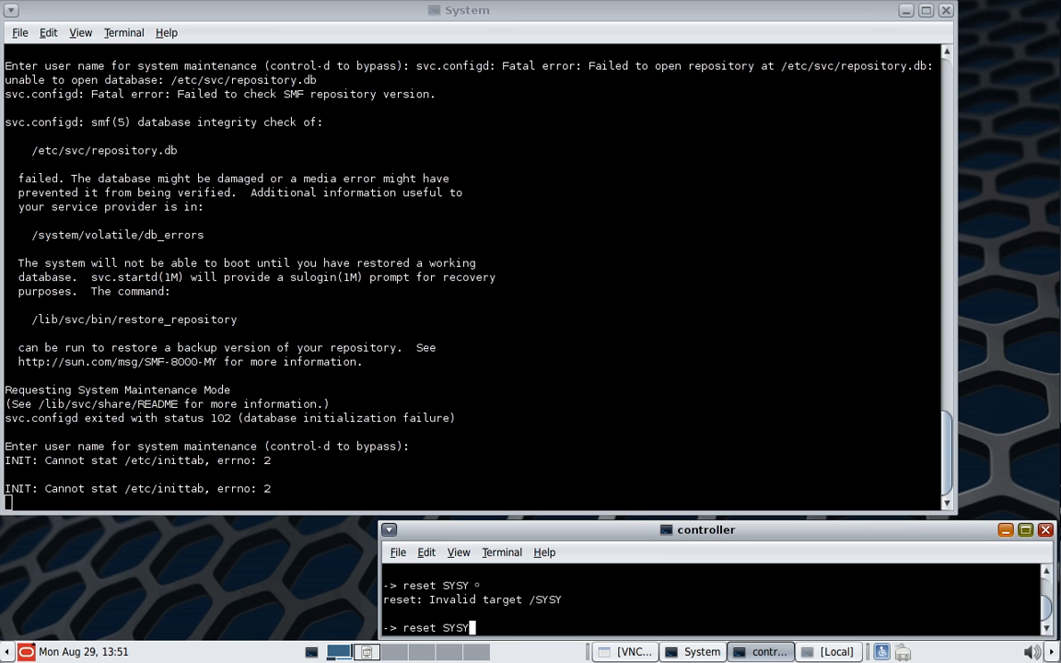
key("Return")
type("yes")
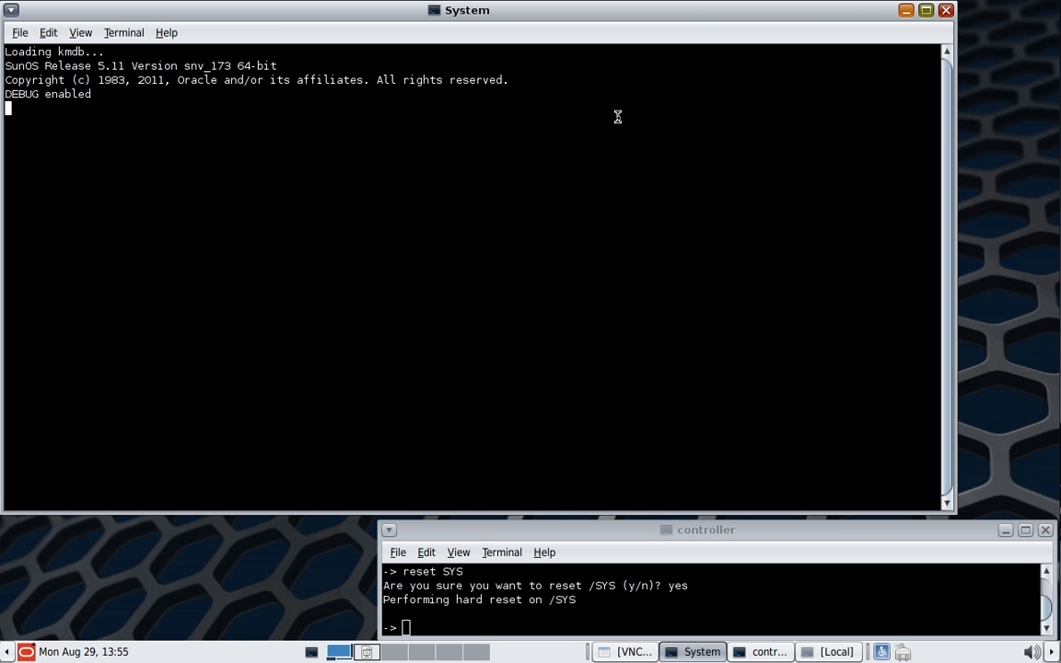
mouse_move(694, 11)
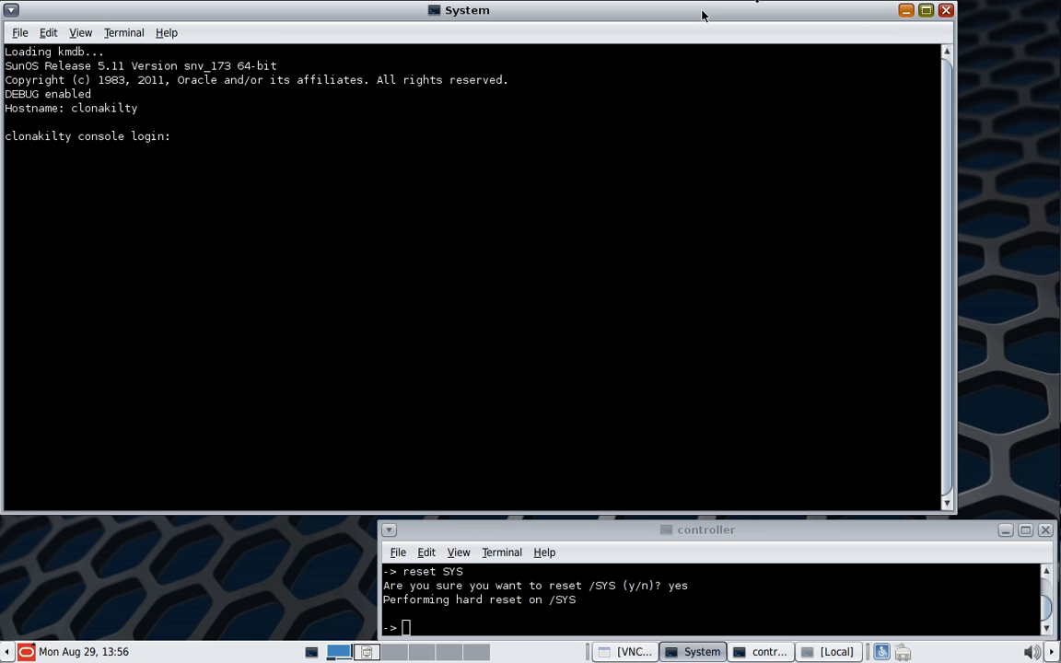
mouse_move(596, 180)
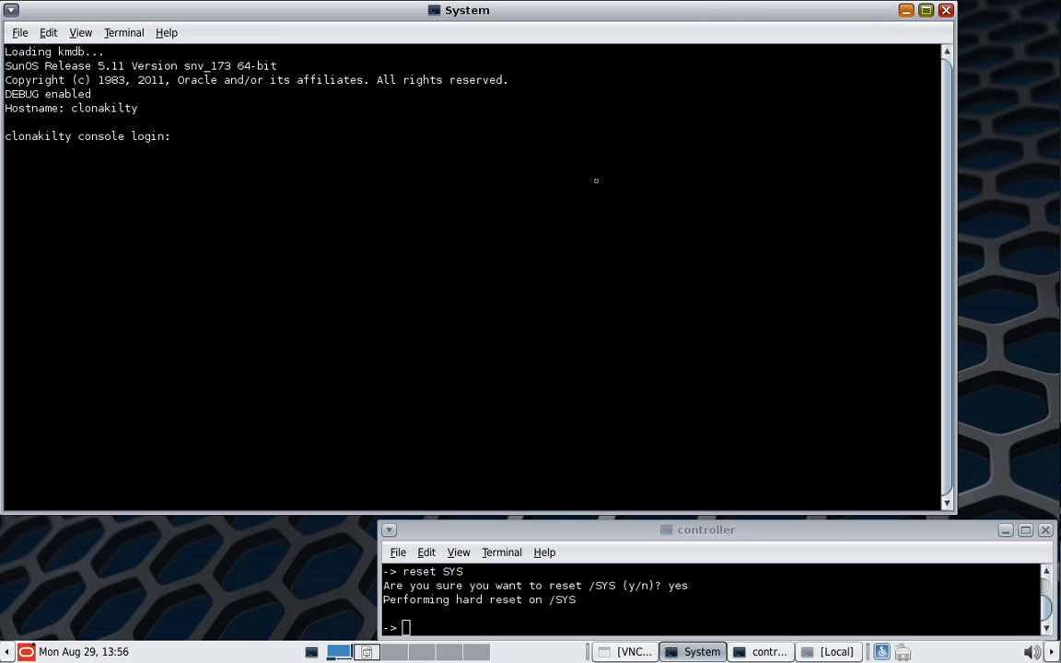
- Log in as root on the console and run beadm list, showing Demo, Test1 and snv_173
type("root")
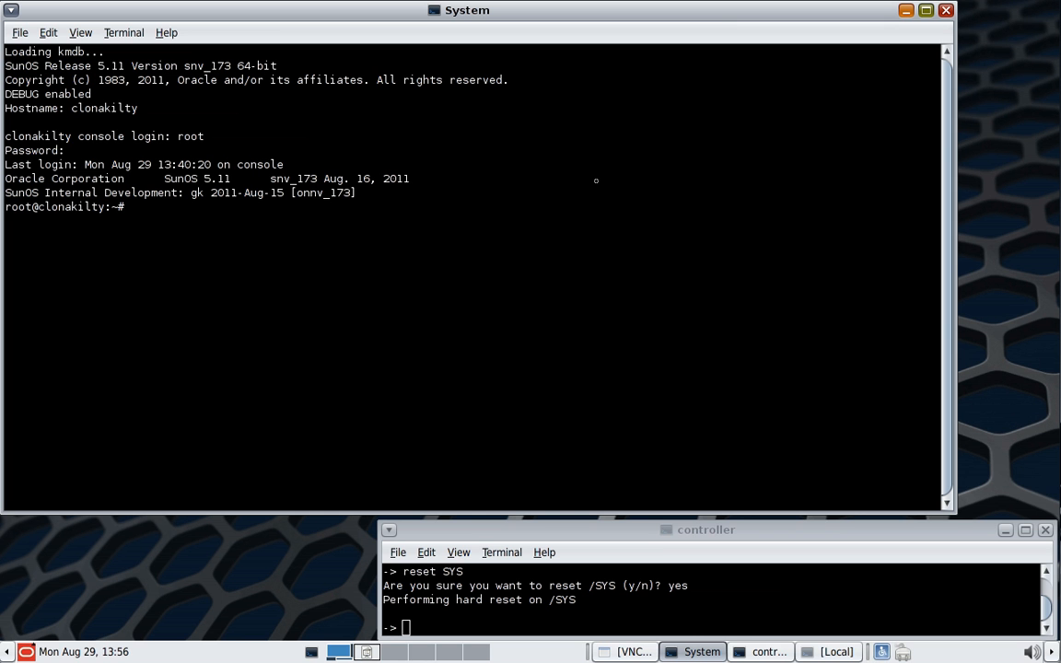
type("bea")
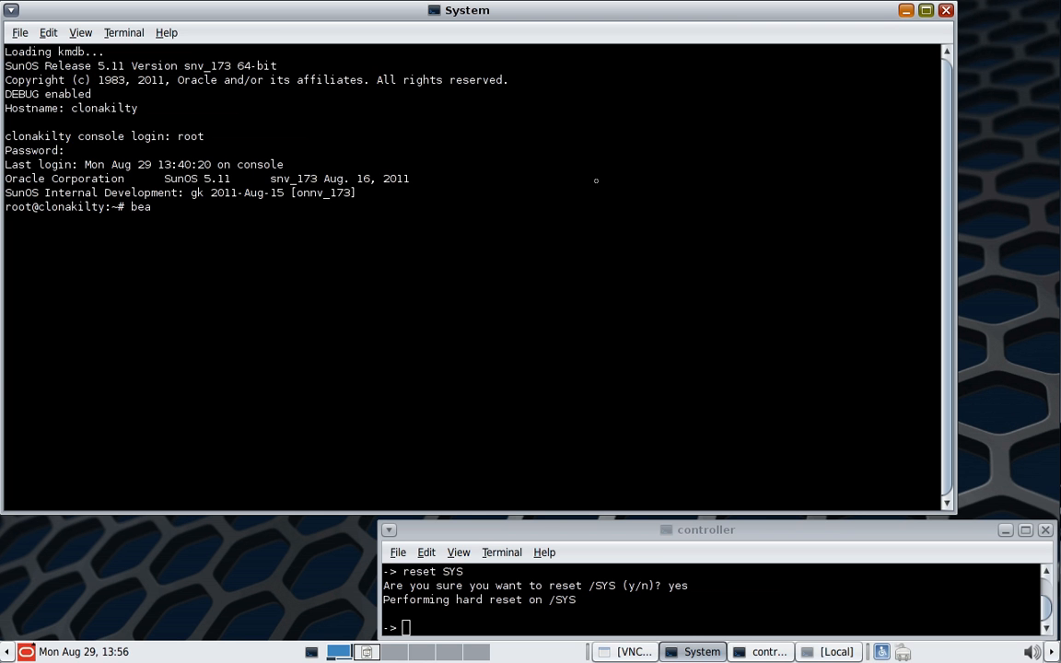
type("dm list")
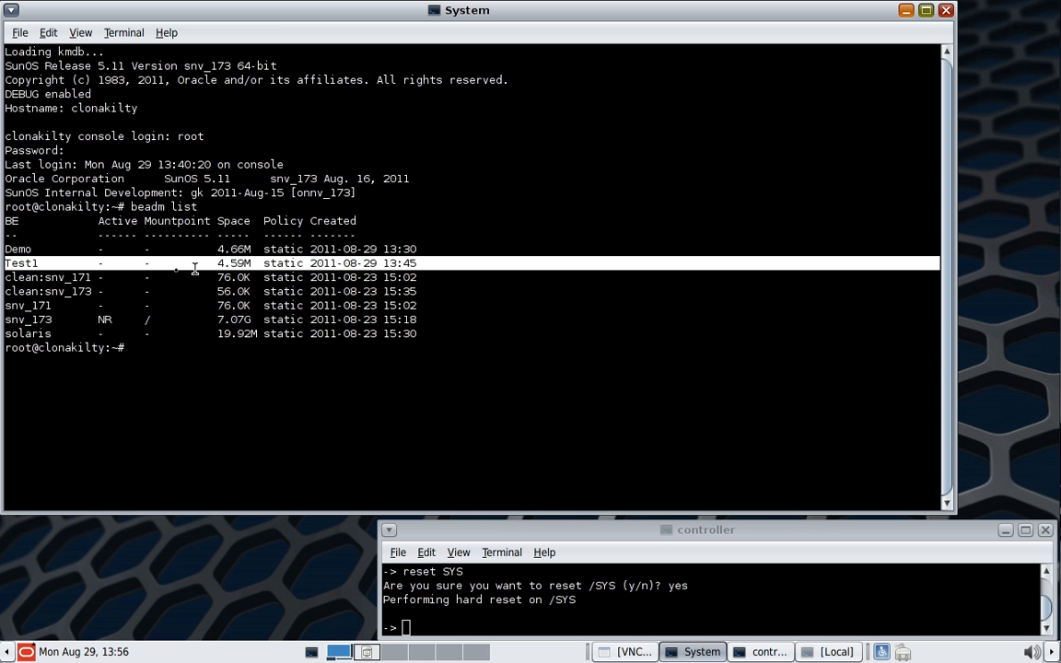
mouse_move(174, 395)
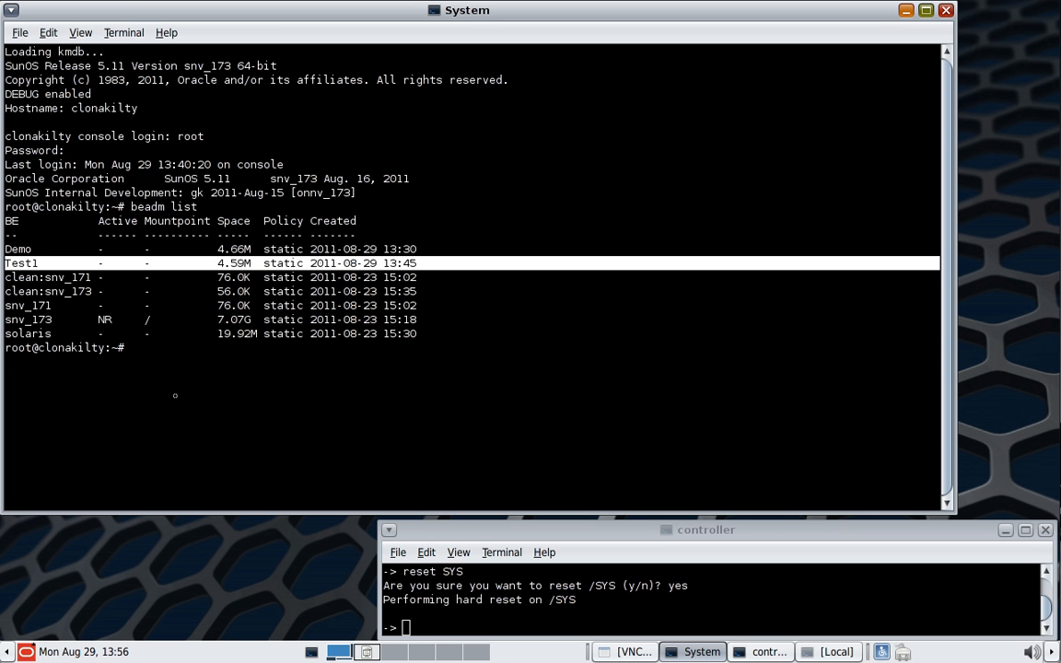
- Mount the Test1 boot environment at /Test1FS with beadm mount
type("beadm mount")
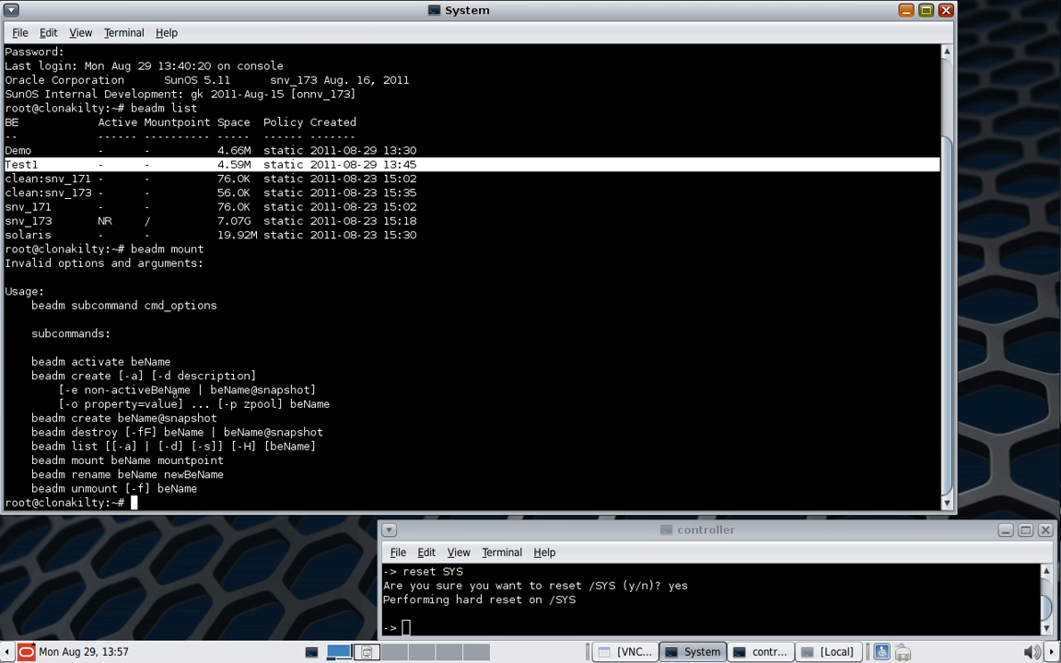
type("beadm")
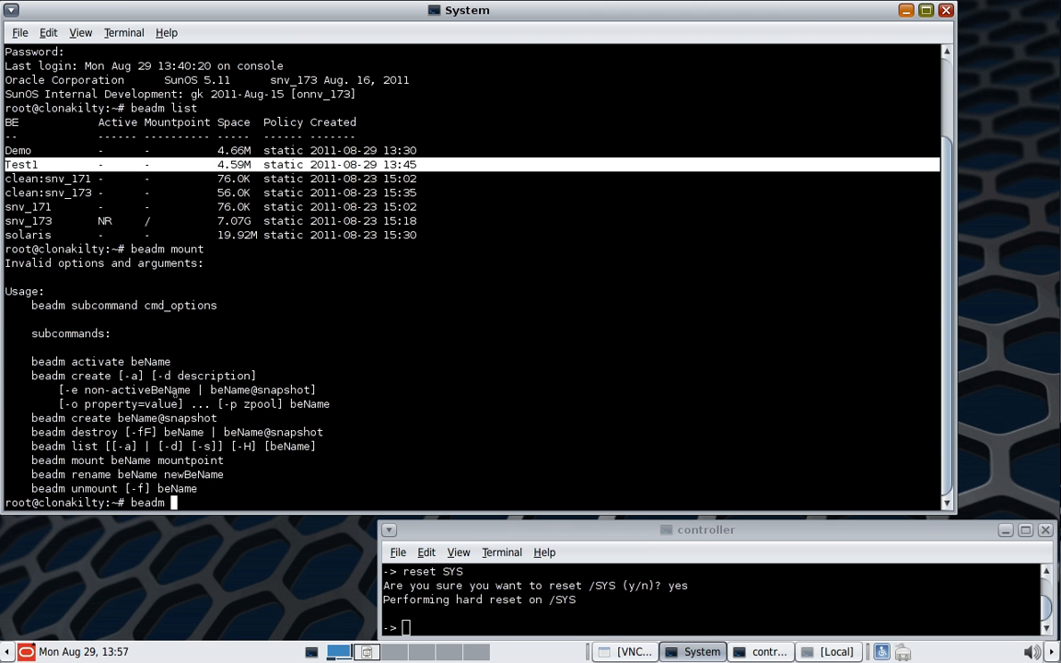
type("mount")
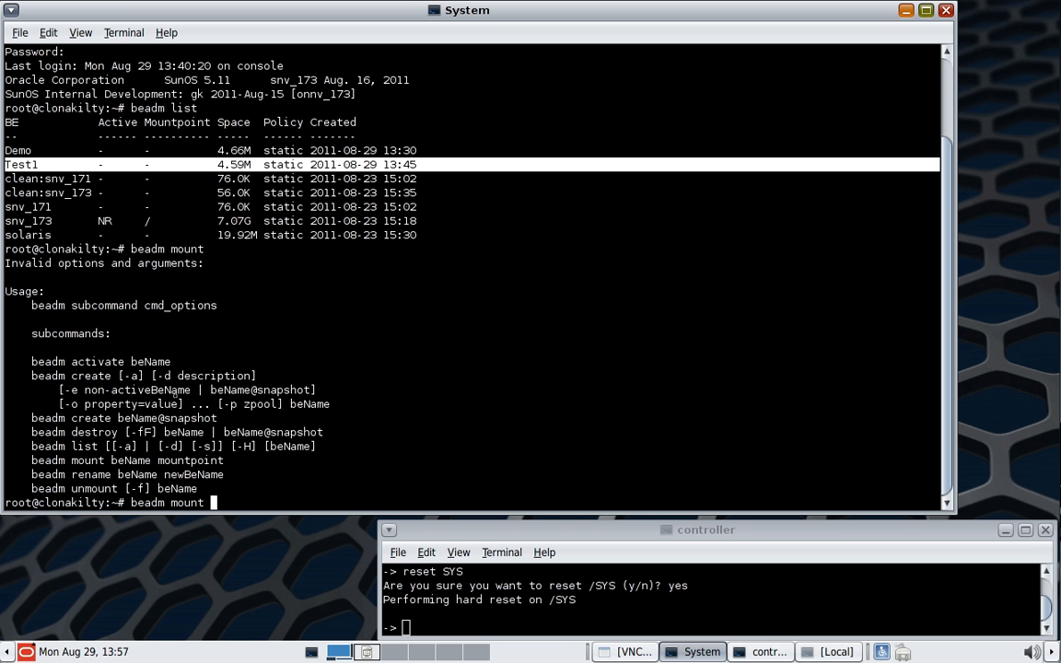
type("Test1")
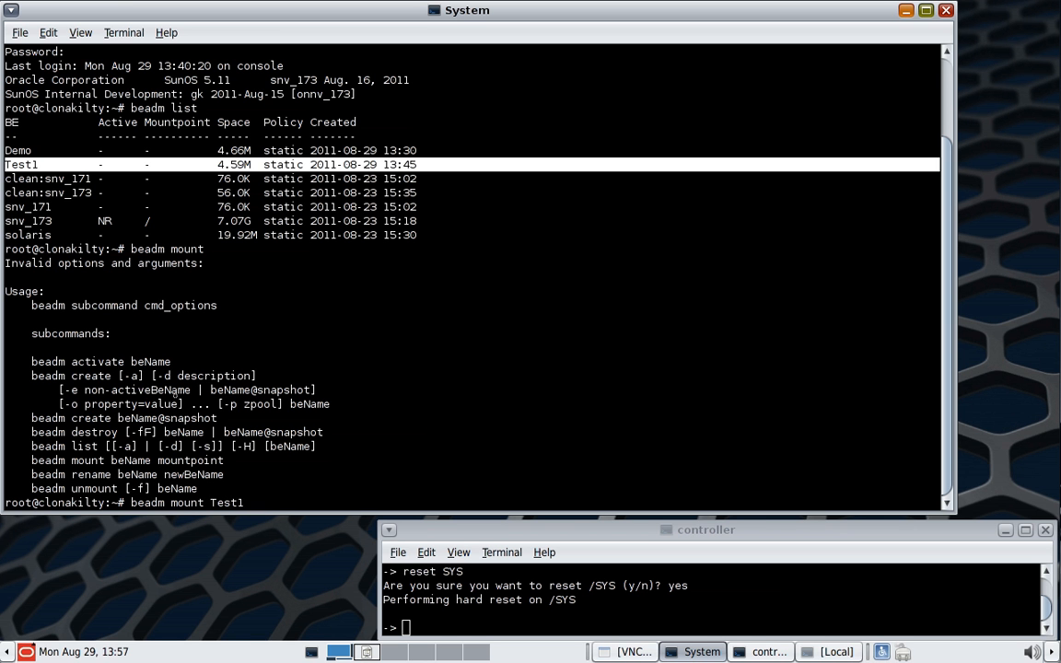
type("/T")
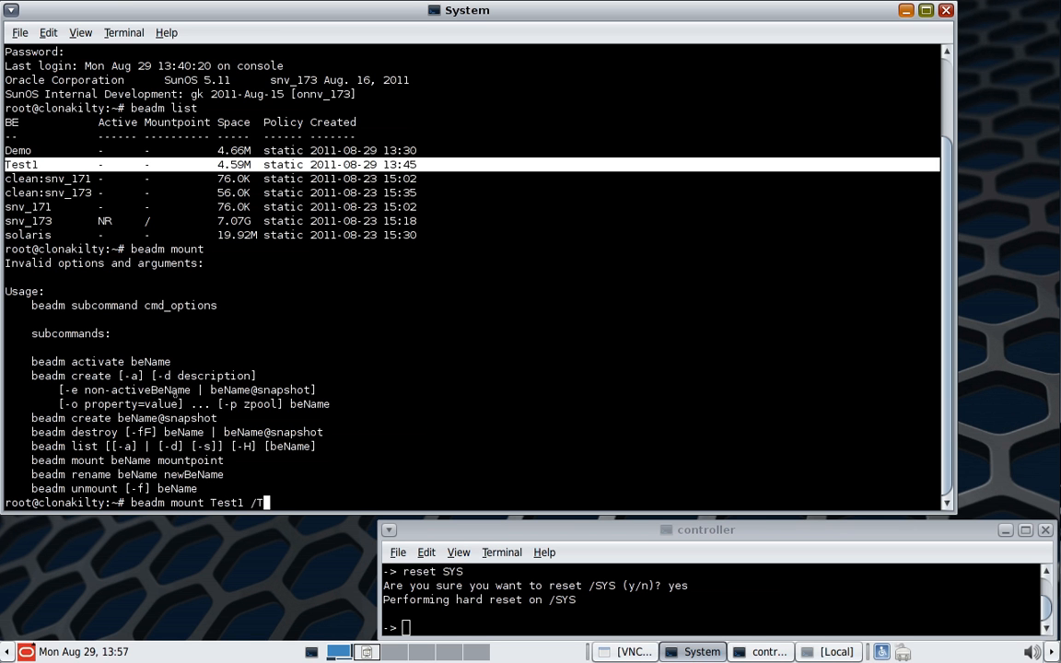
type("est1")
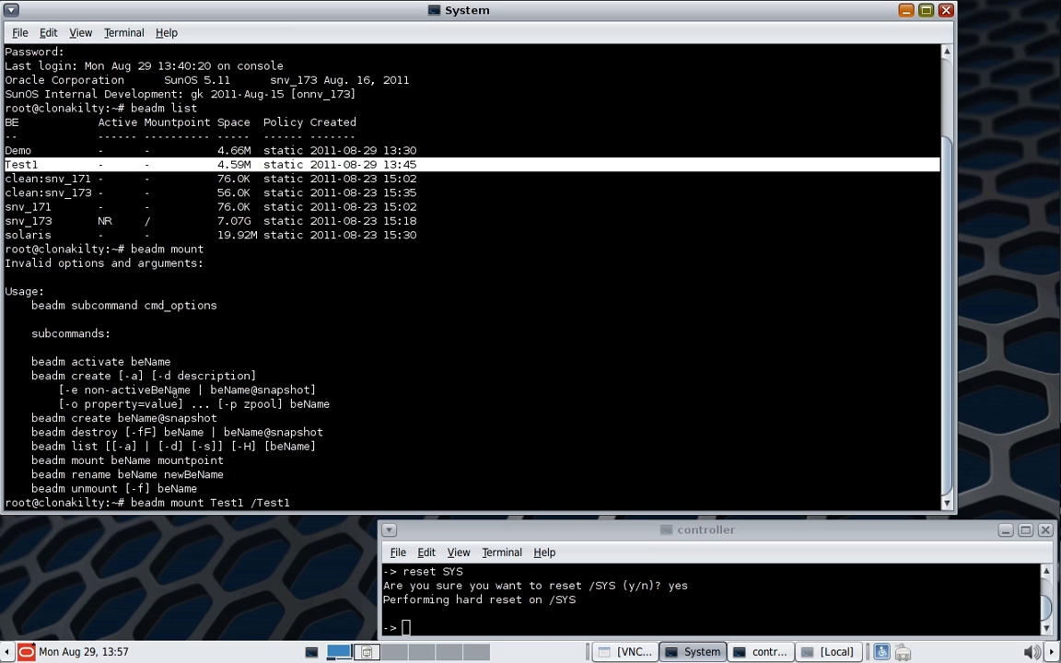
type("FS")
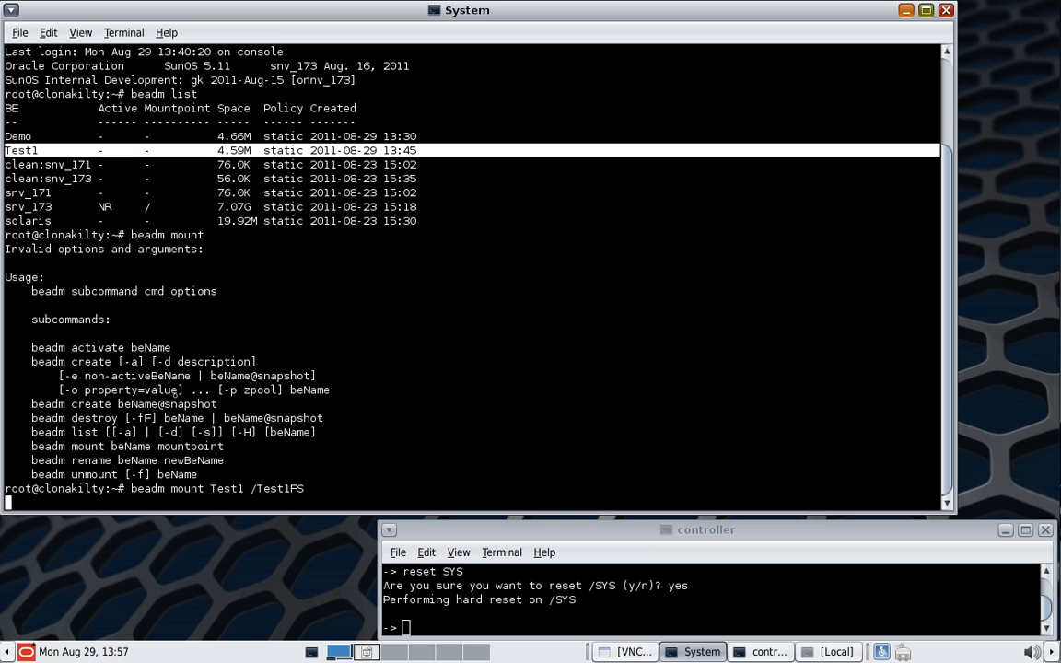
- List /Test1FS and its etc directory, which holds only dfs and mnttab
type("cd")
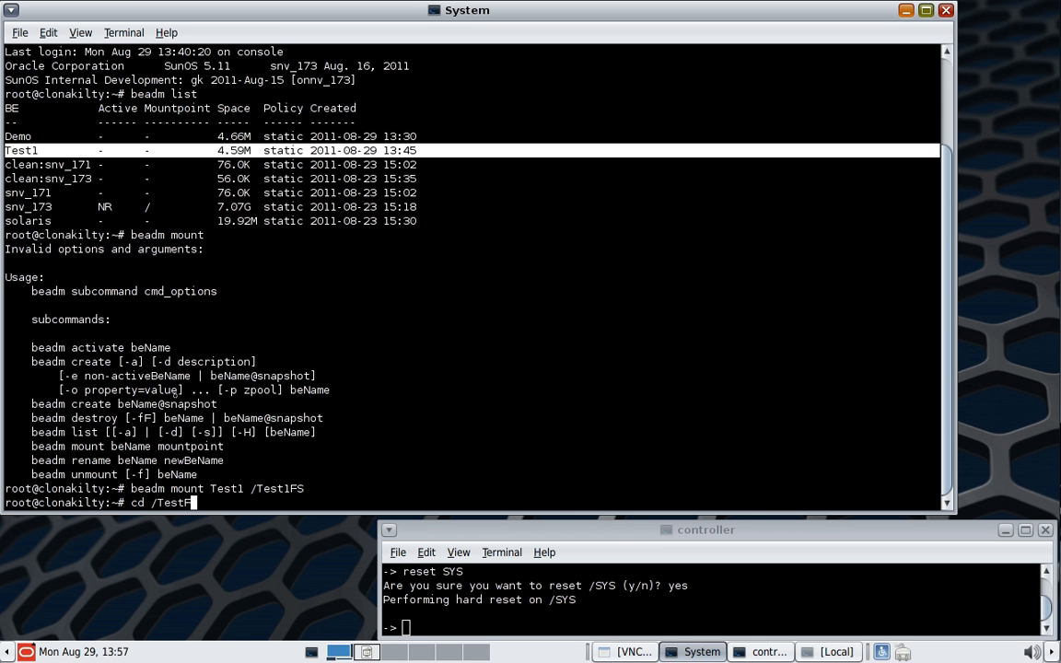
key("BackSpace")
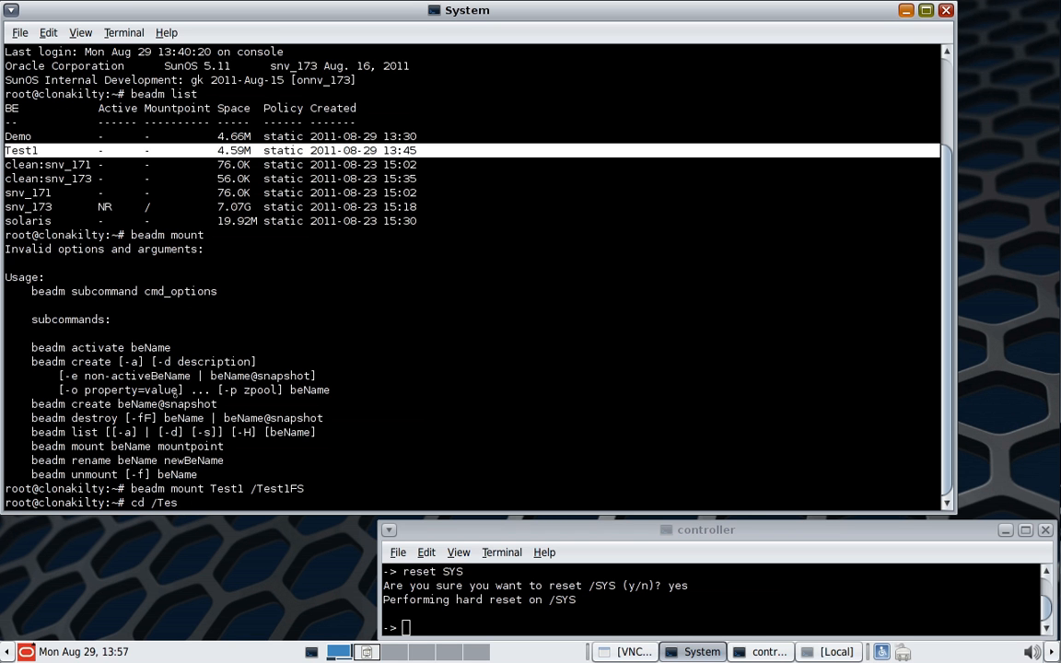
type("t1FS")
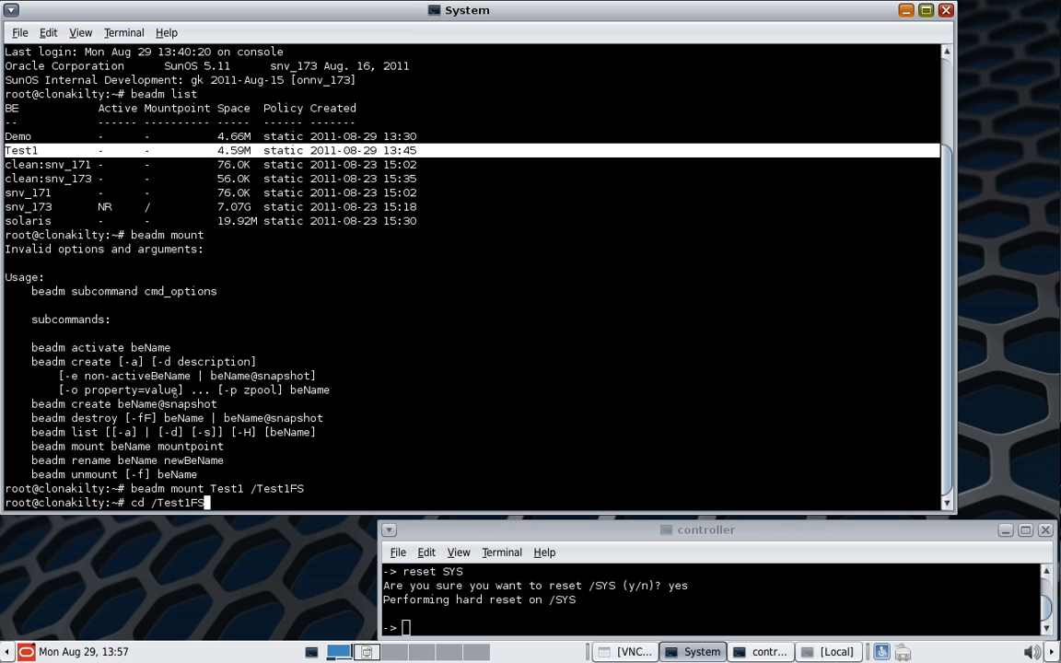
type("ls")
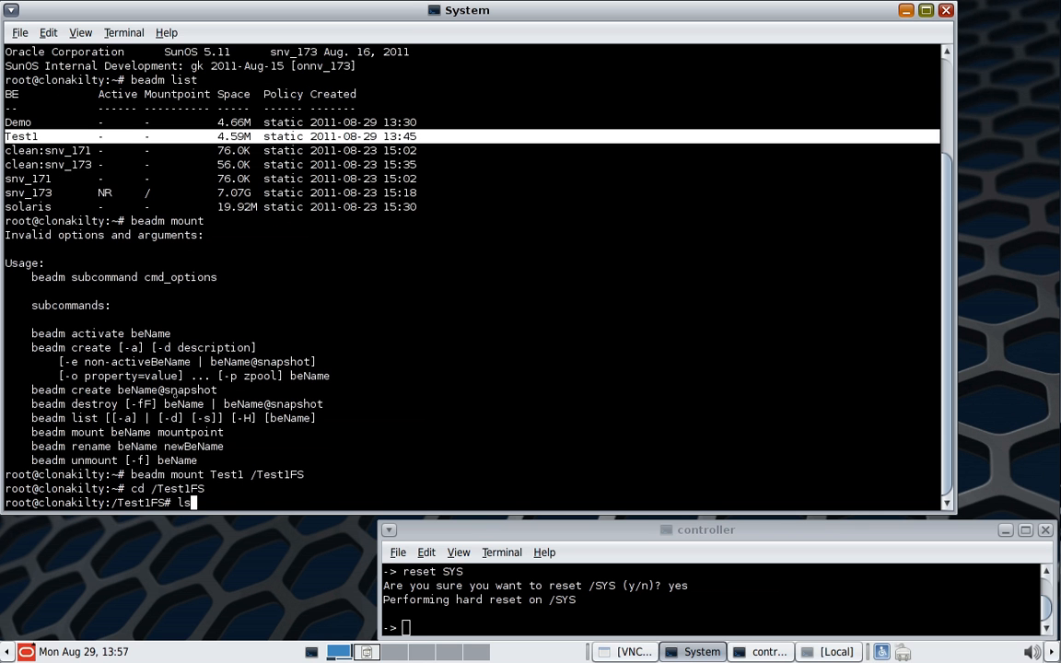
key("Return")
type("cd etc")
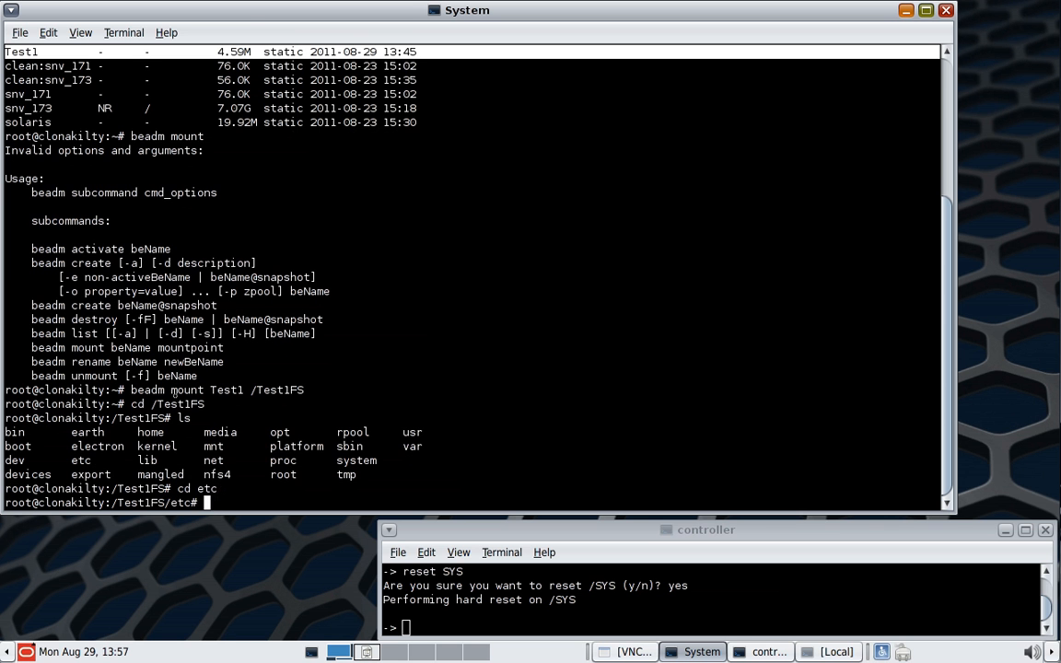
type("ls -la")
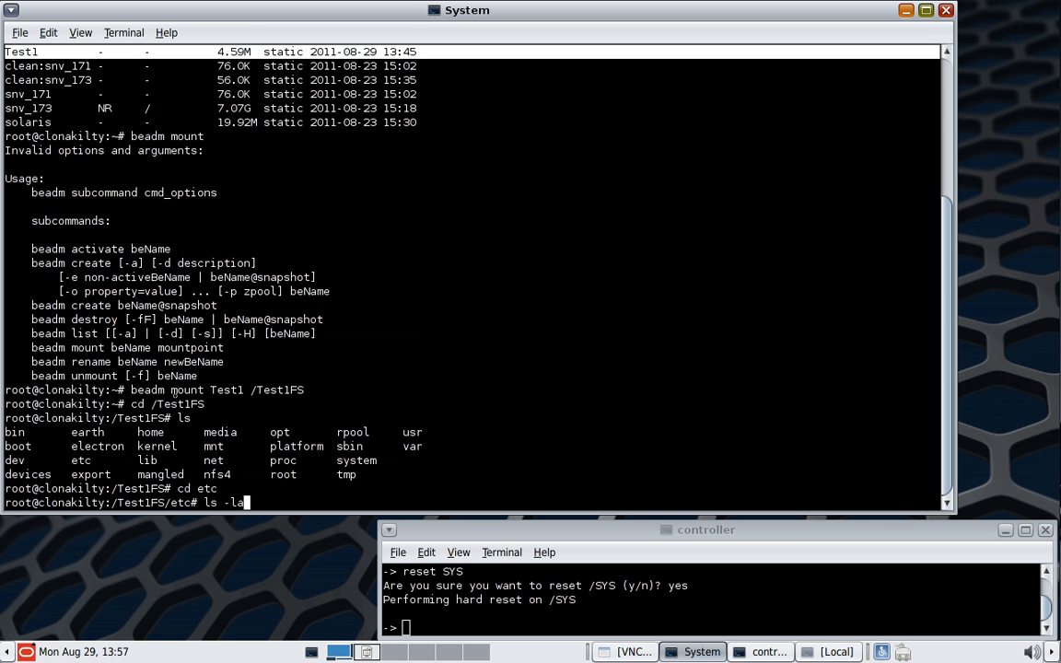
key("Return")
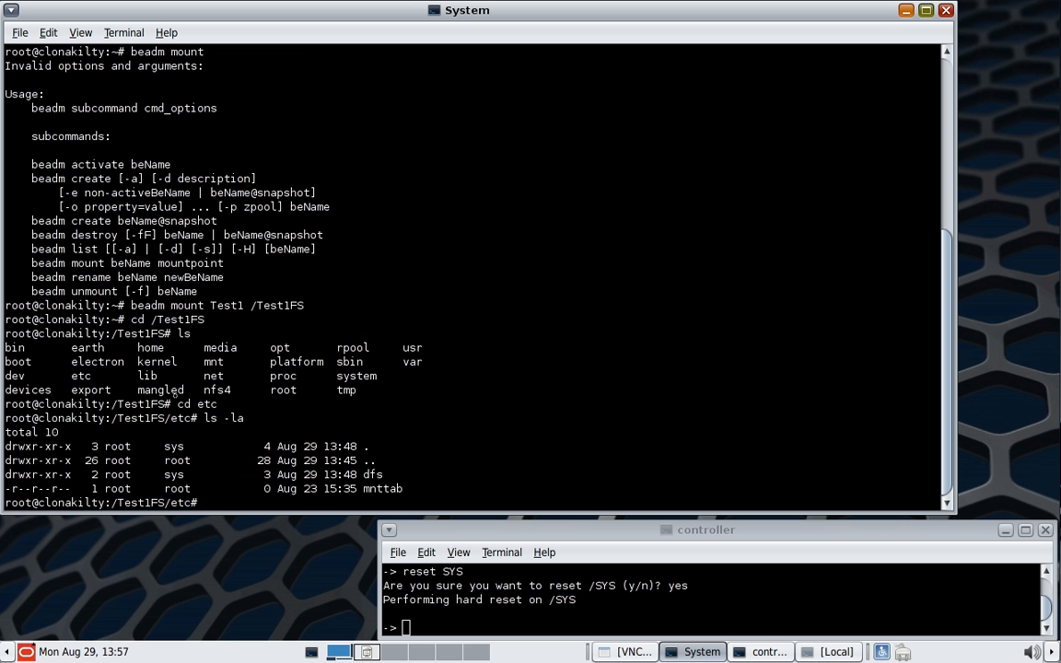
type("ls")
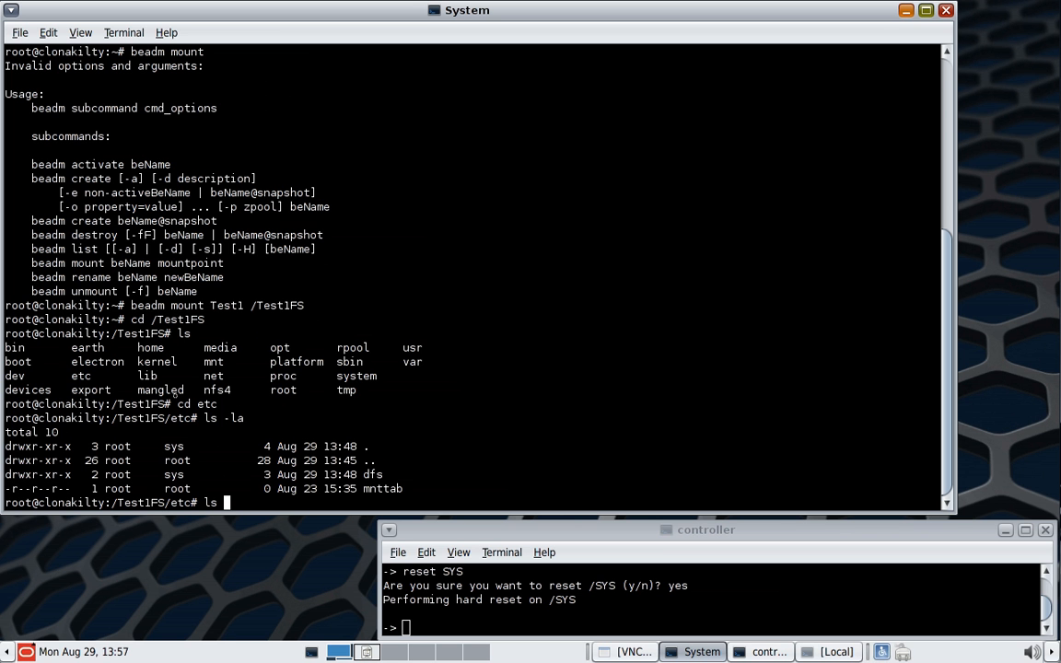